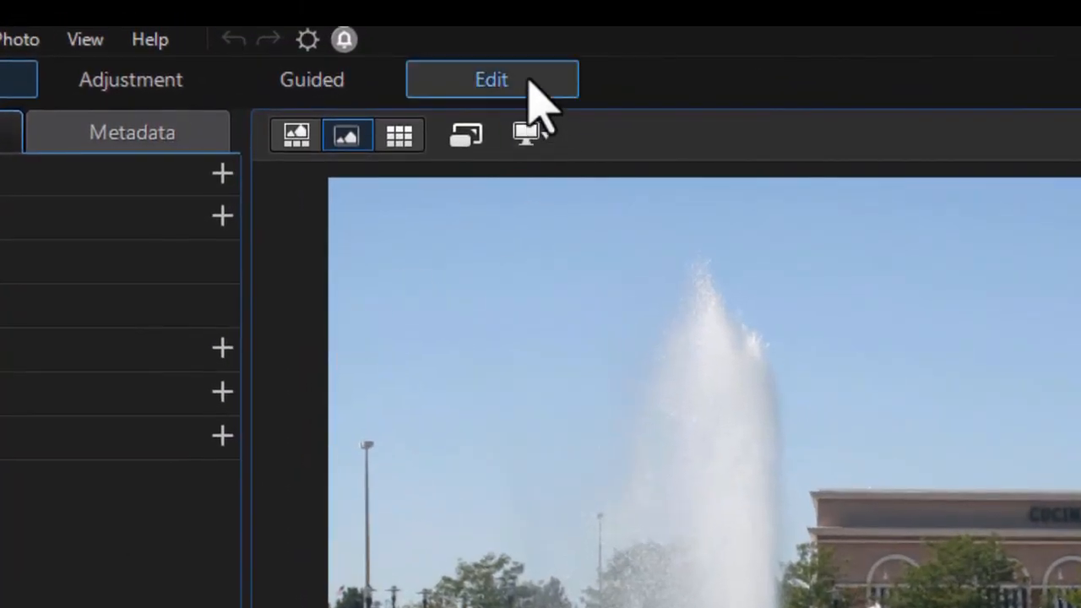
Enter the Edit module to work on the fountain photo's background layer.
left_click(492, 79)
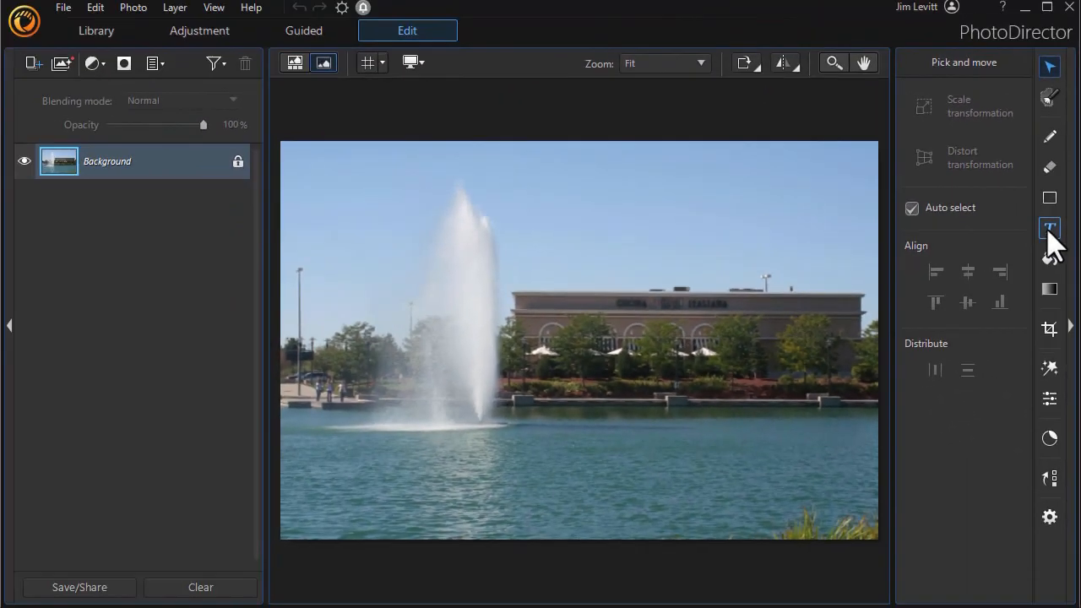
mouse_move(1049, 227)
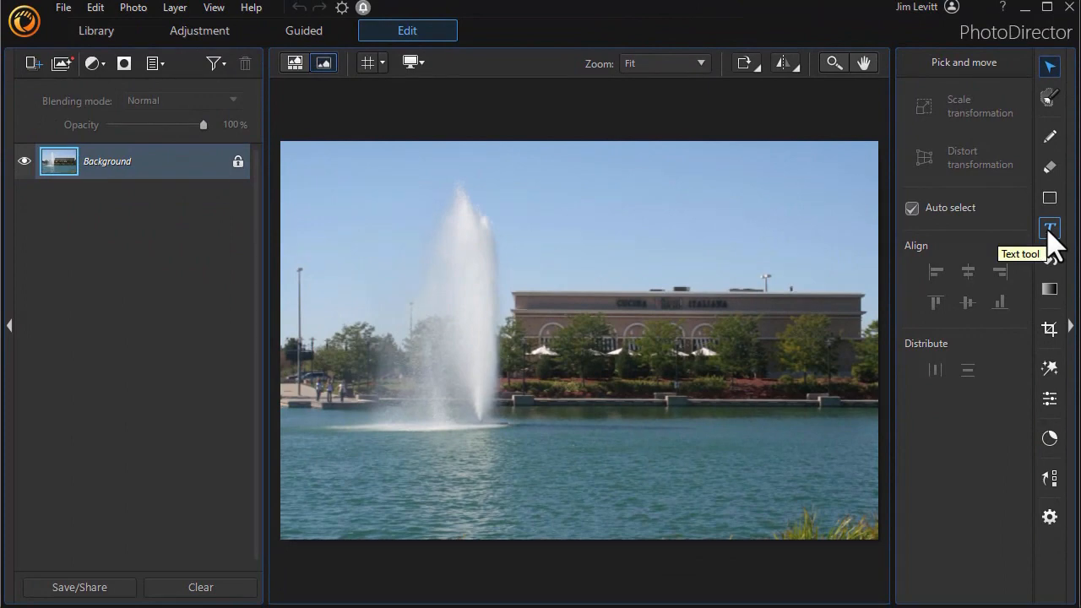
Place a text box on the fountain photo and enter 'My Title'.
left_click(1048, 228)
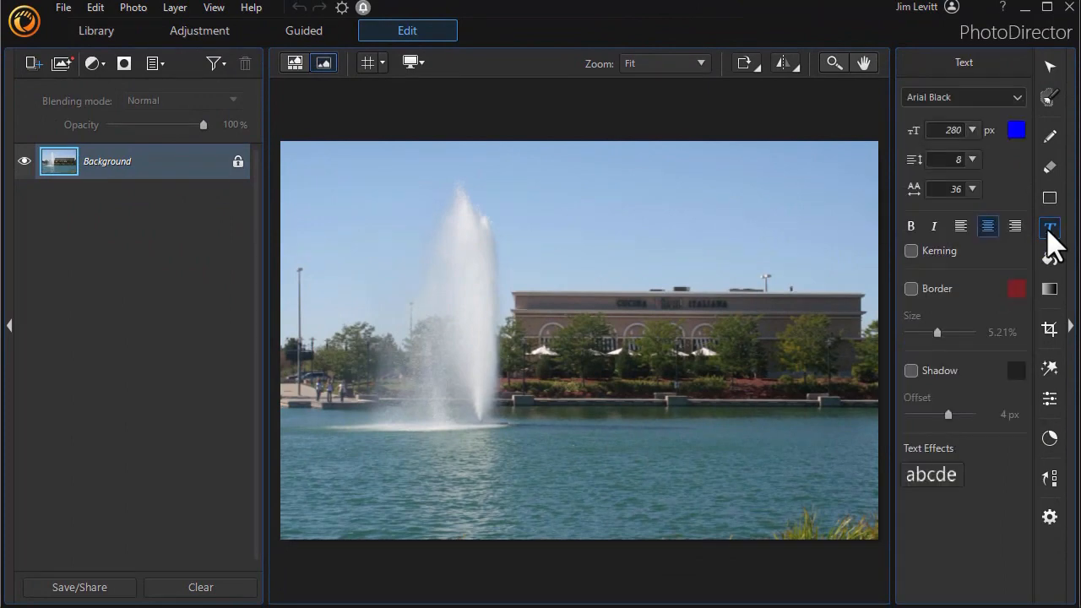
left_click(536, 207)
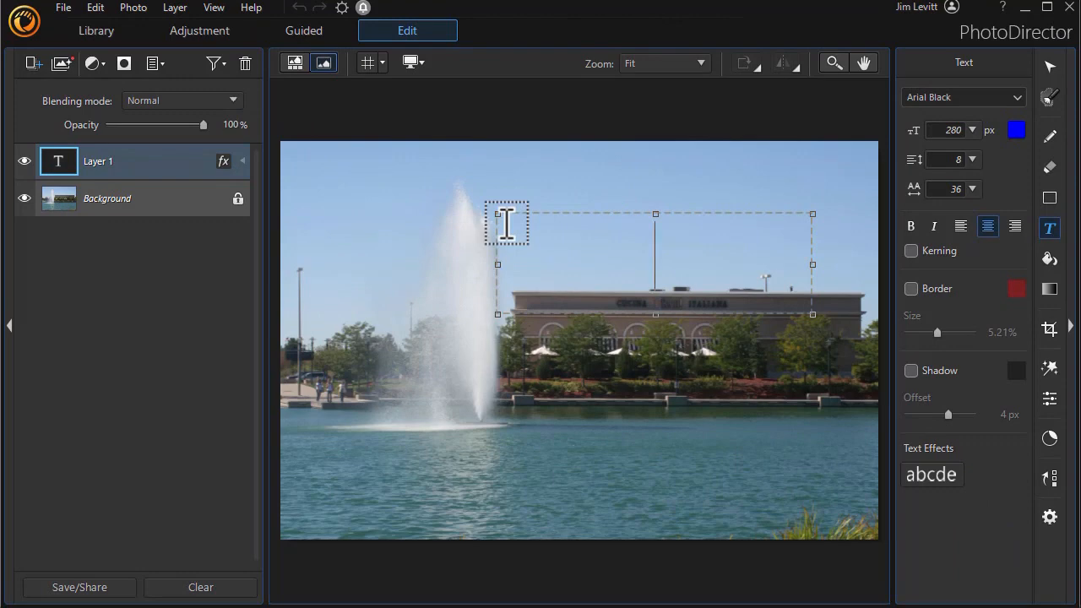
type("M")
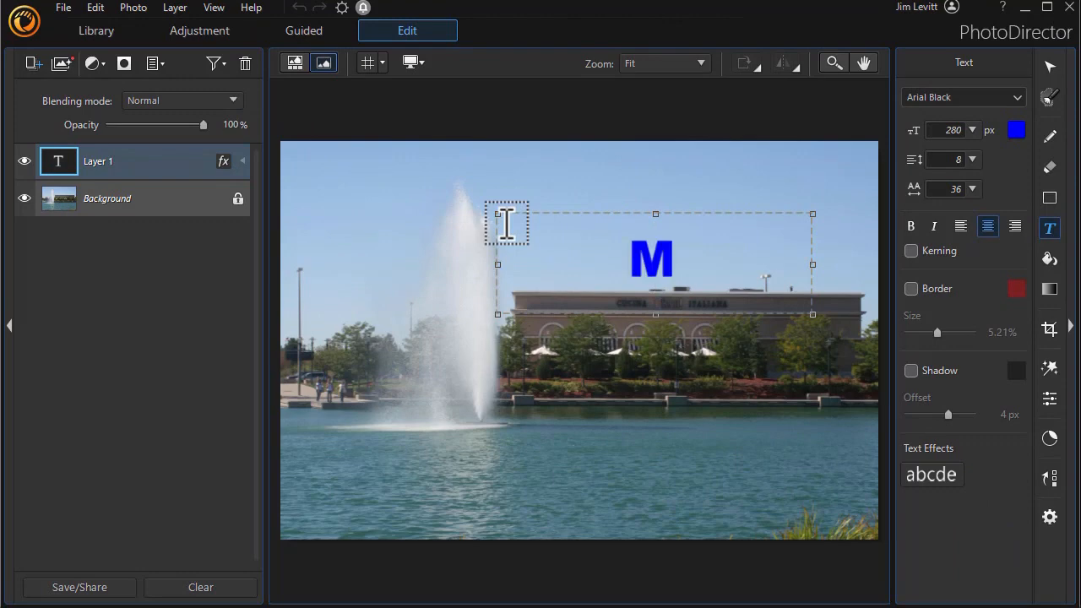
type("My Title")
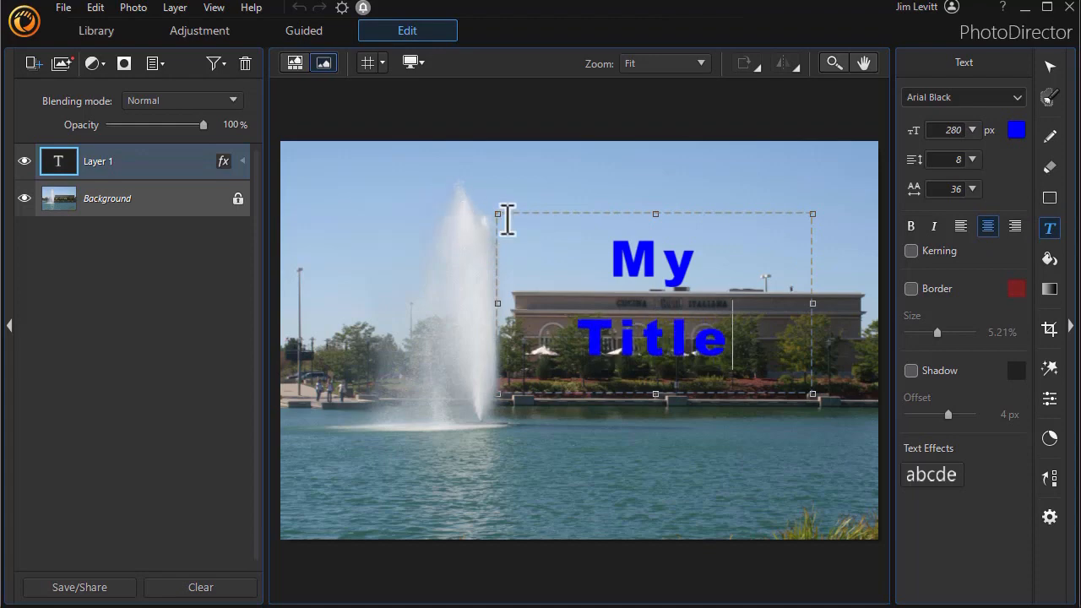
mouse_move(570, 228)
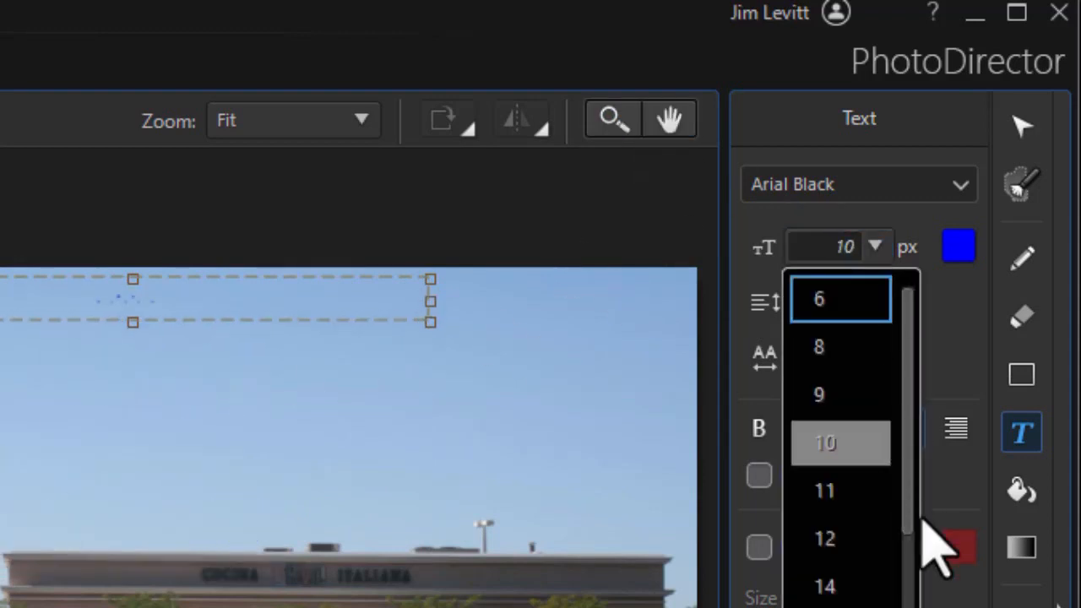
Browse the size dropdown, then set the My Title font size to 250 px.
scroll("down", 3)
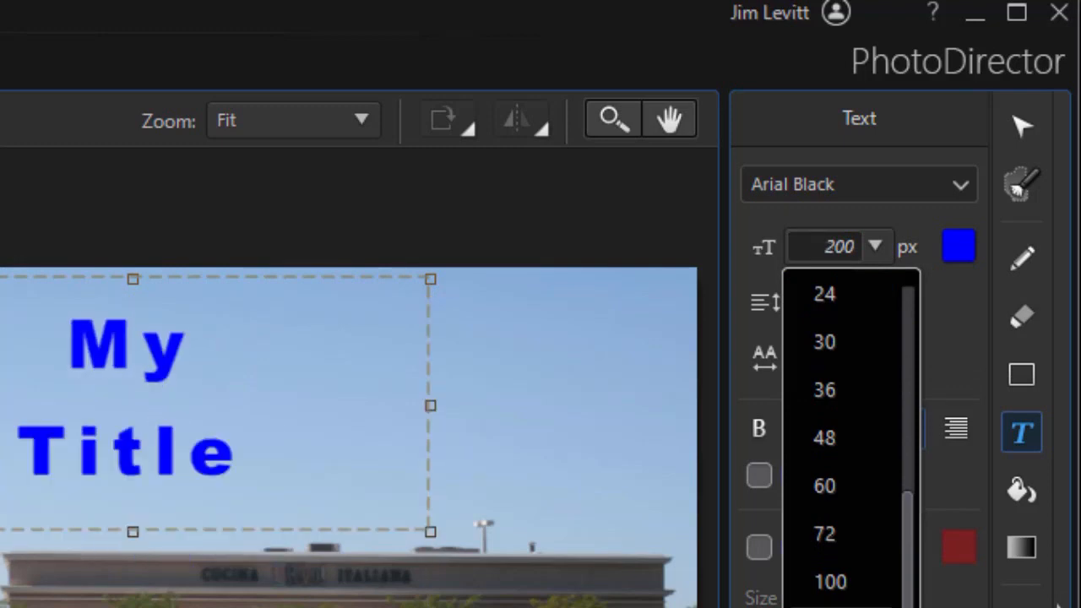
left_click(823, 341)
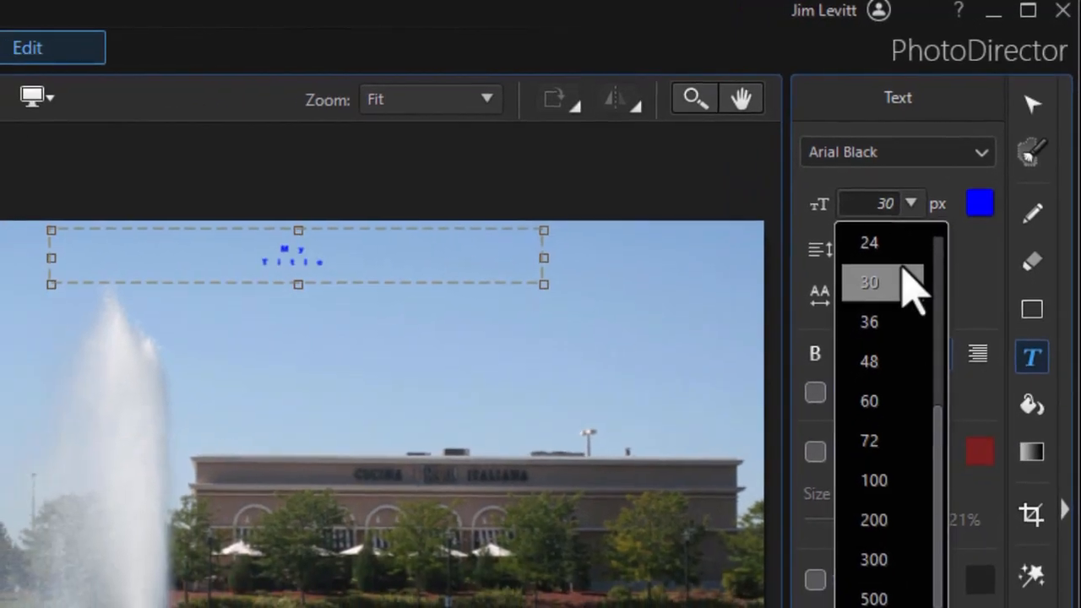
left_click(873, 519)
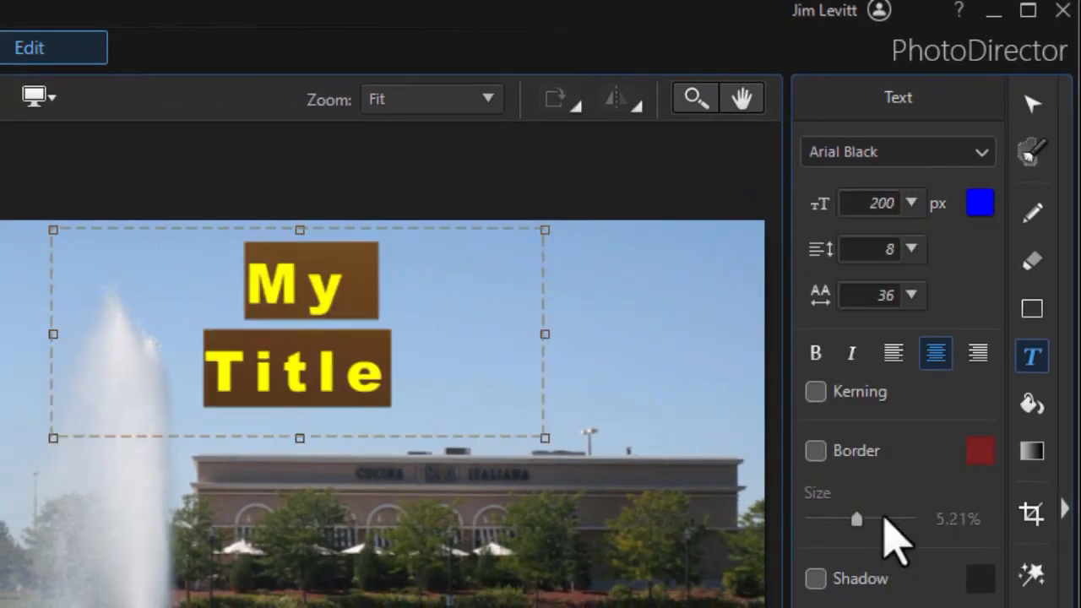
triple_click(874, 202)
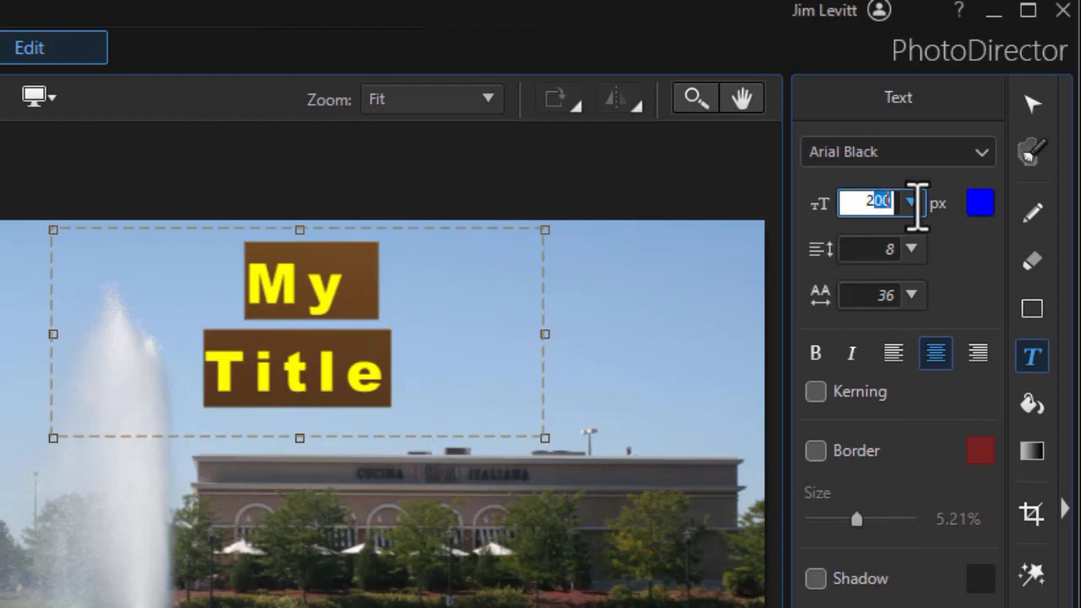
type("250")
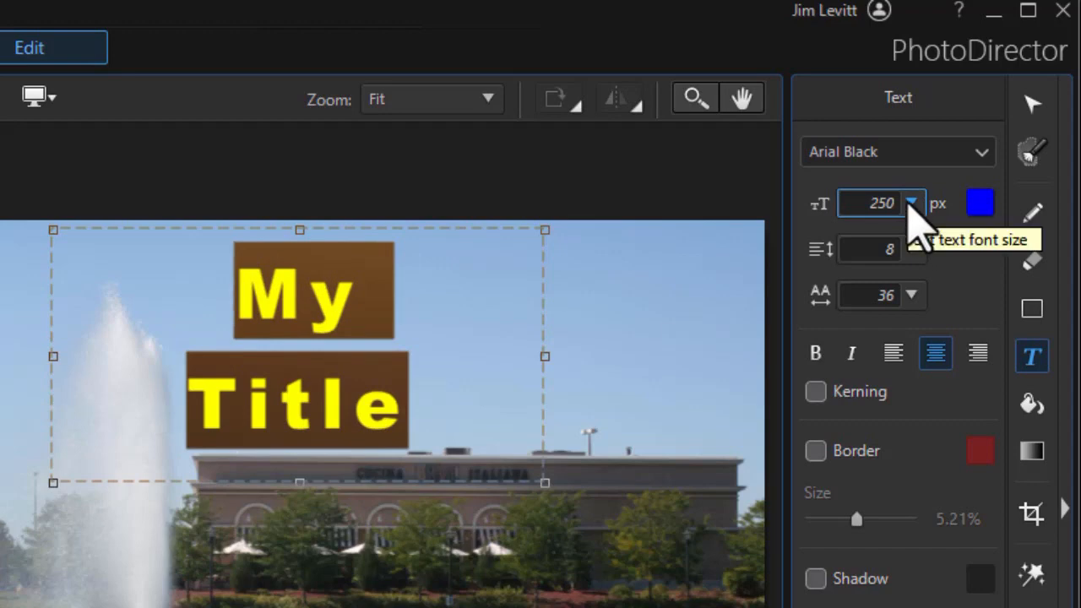
mouse_move(996, 195)
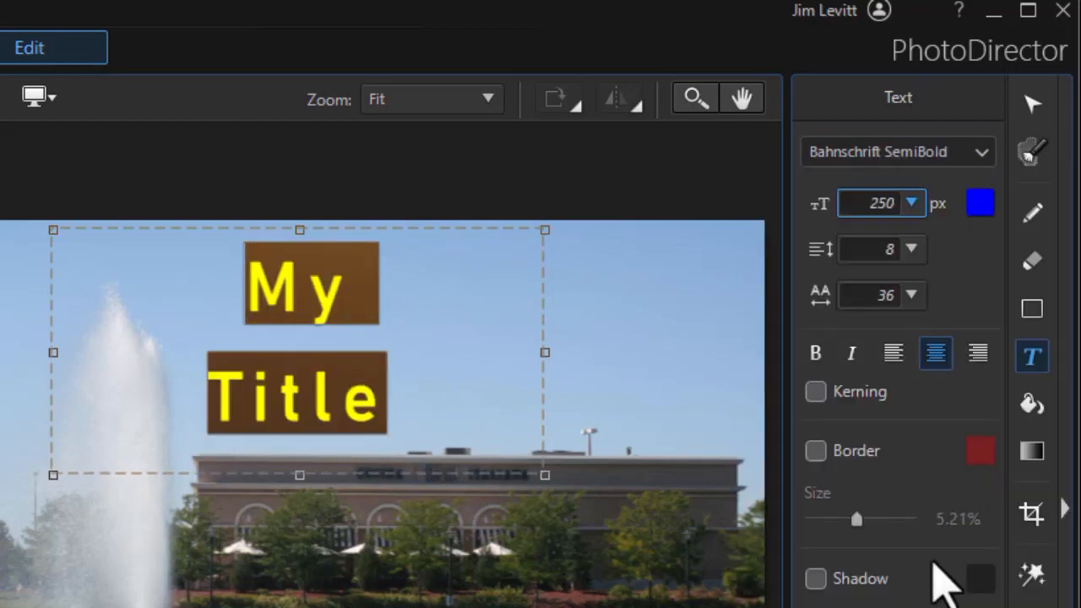
mouse_move(870, 346)
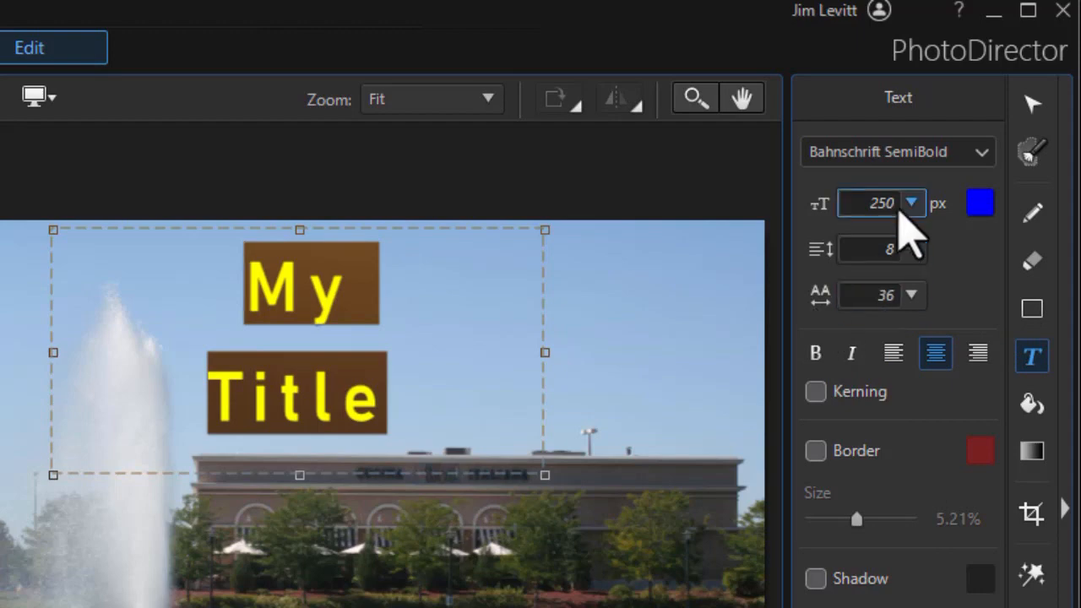
Try several negative line spacing values and settle My Title on -5.
left_click(878, 249)
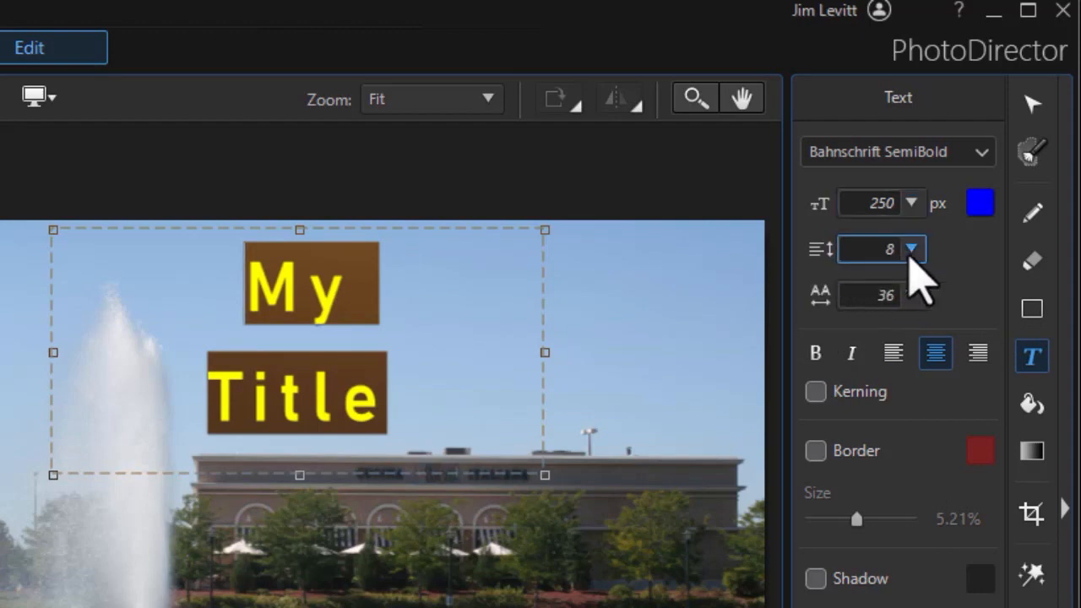
left_click(912, 248)
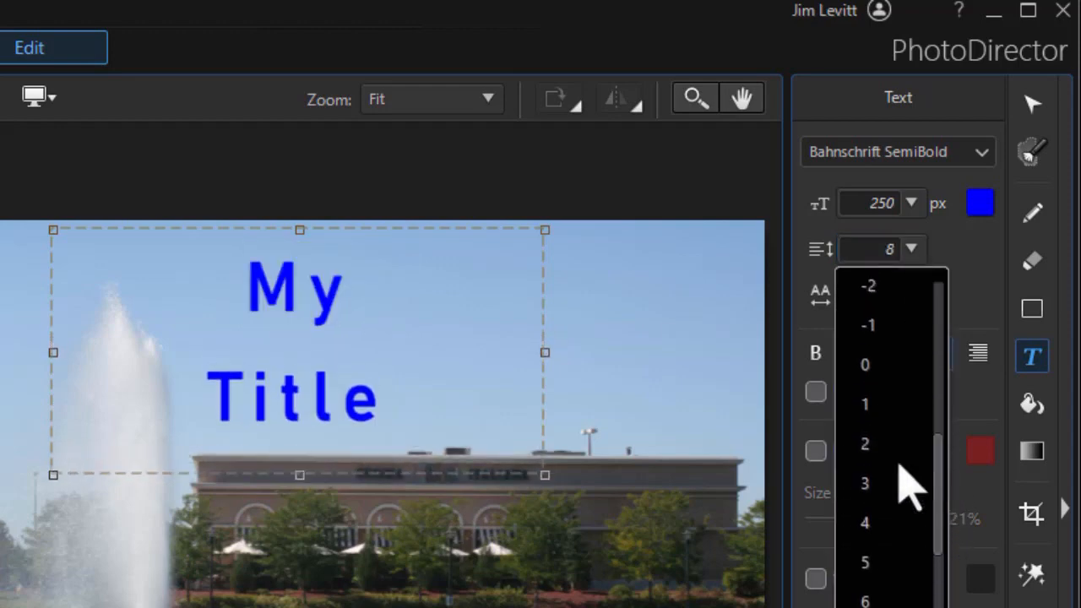
left_click(867, 288)
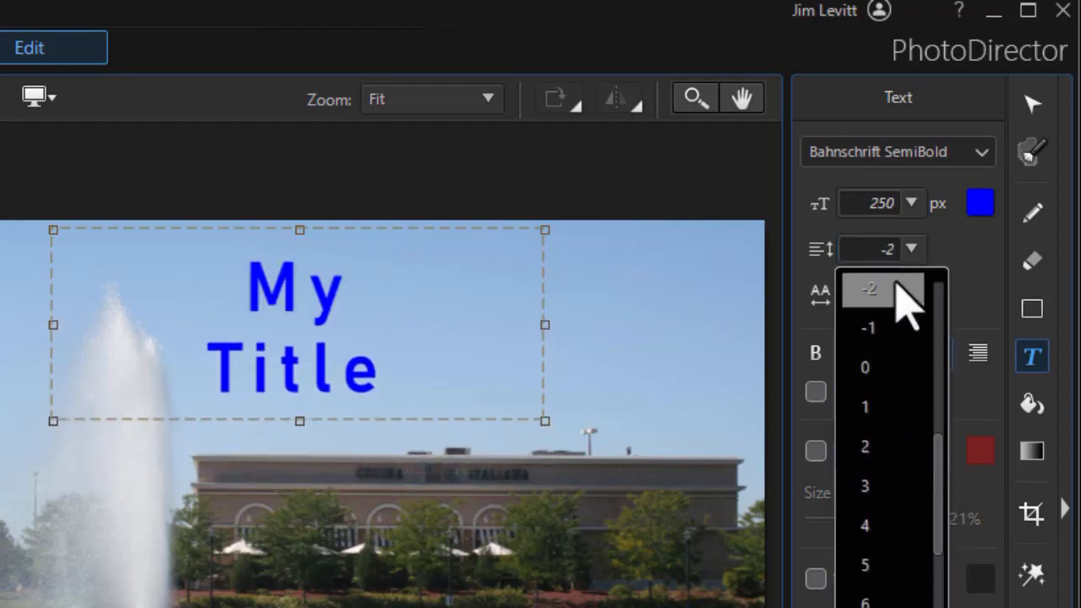
left_click(869, 328)
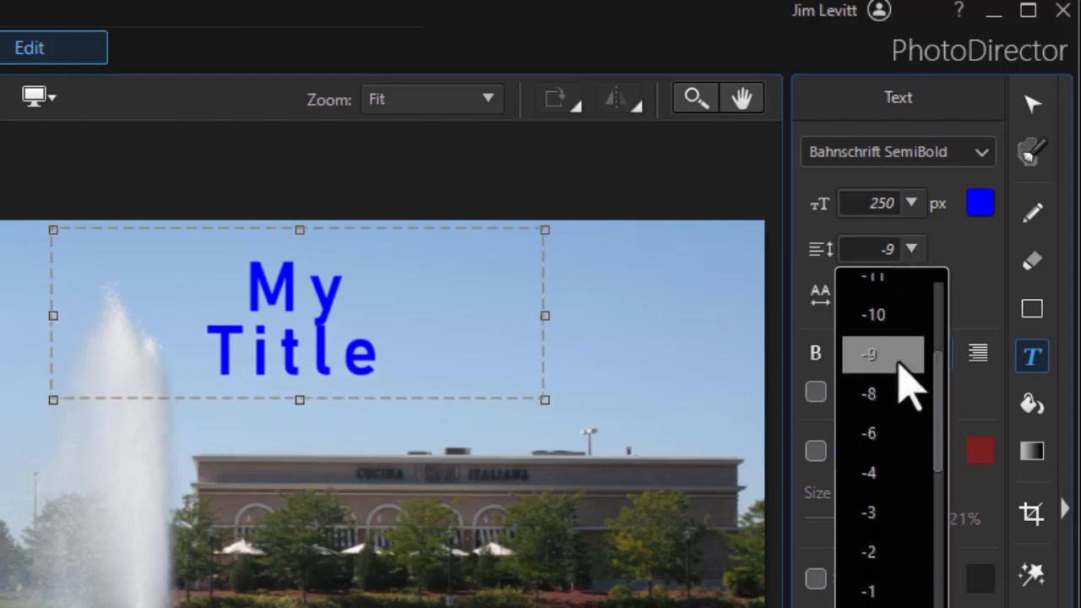
left_click(868, 472)
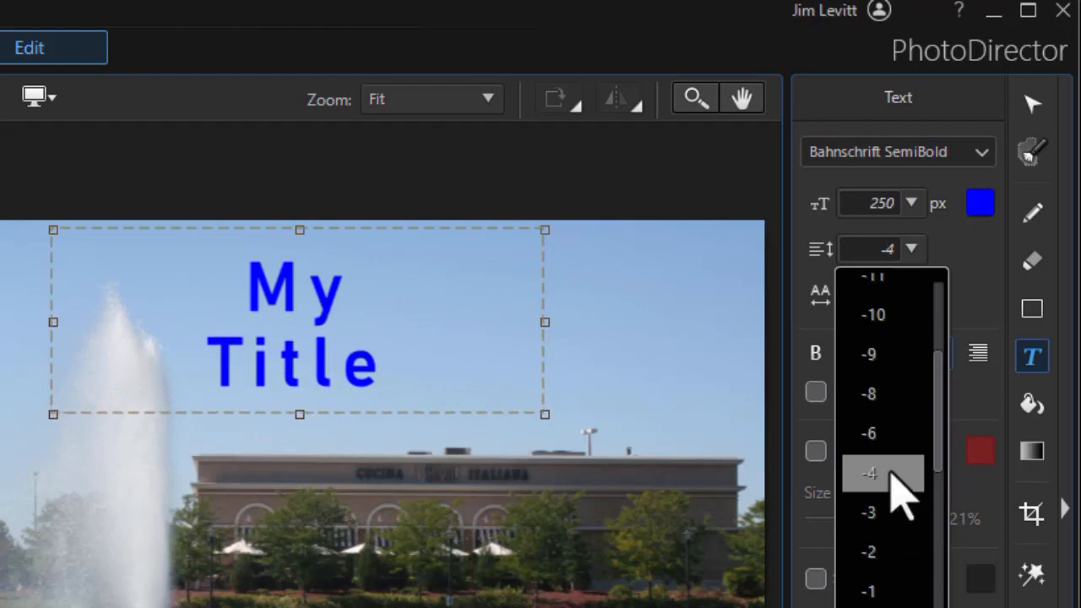
left_click(868, 473)
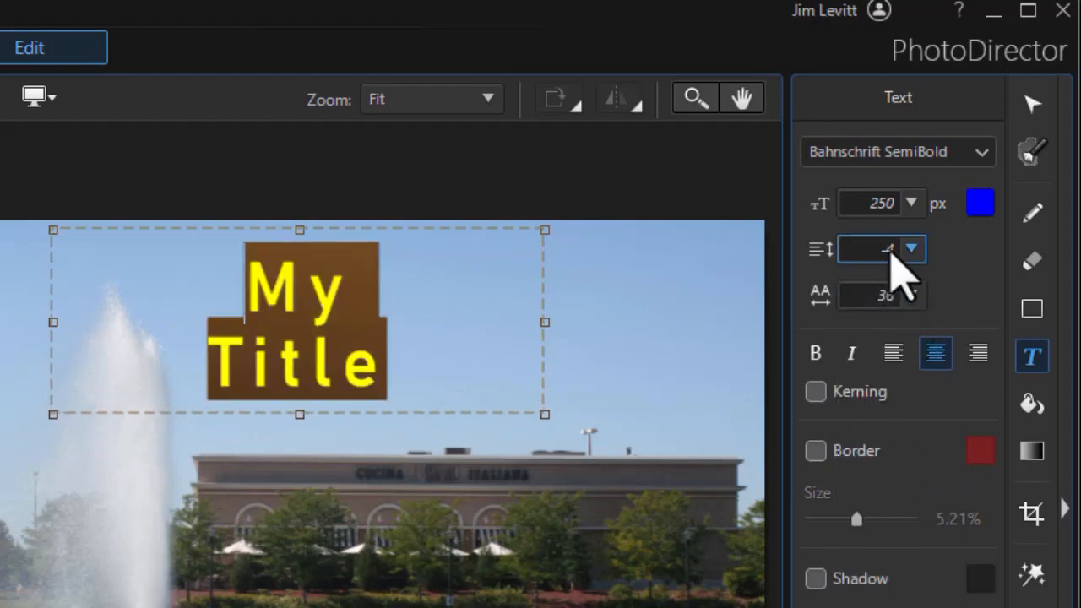
left_click(911, 247)
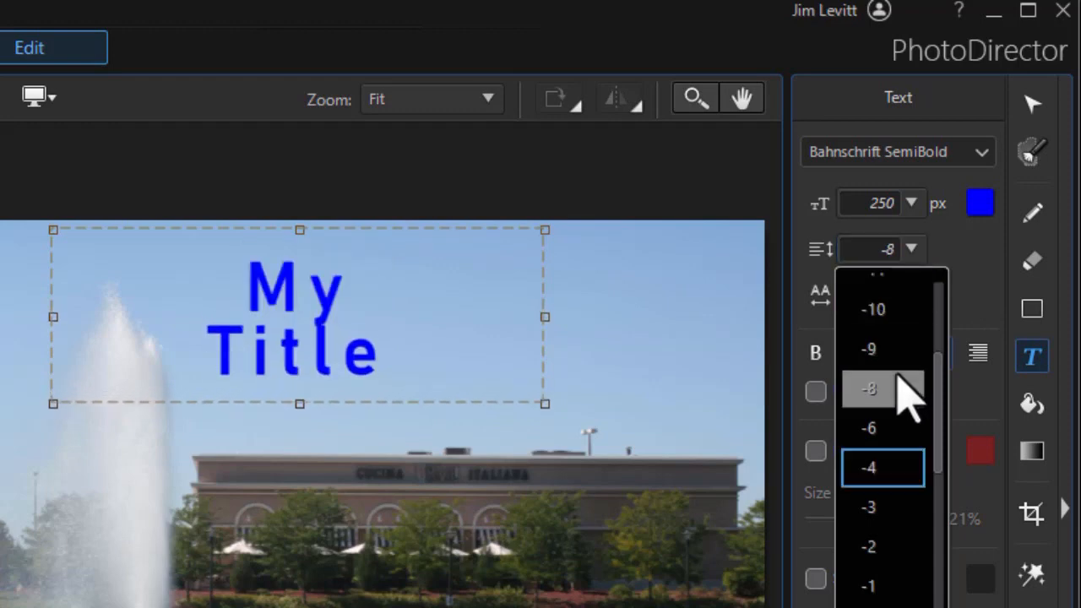
left_click(869, 428)
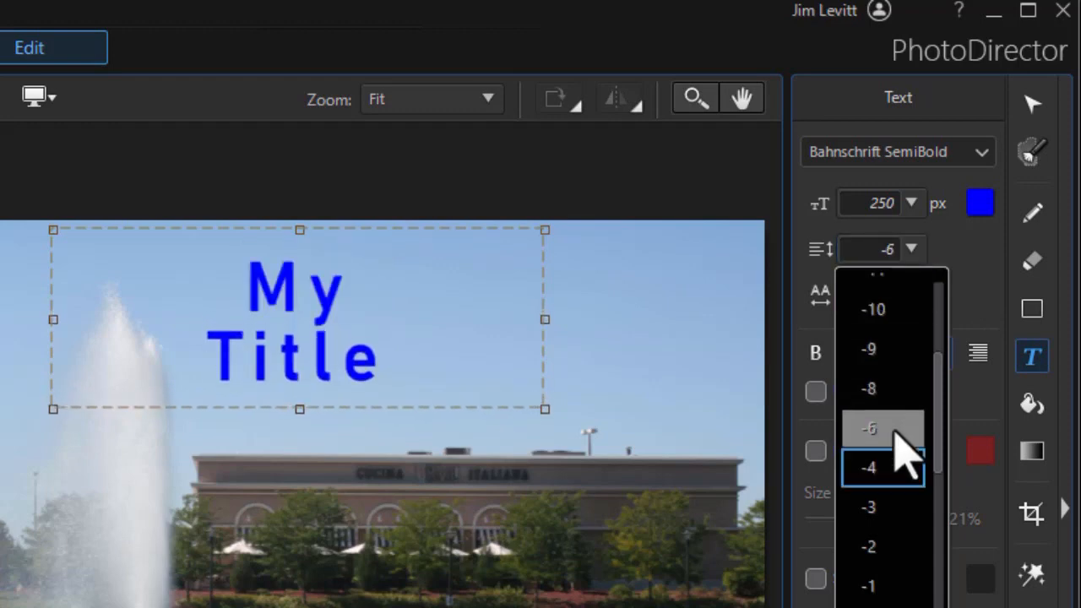
left_click(868, 467)
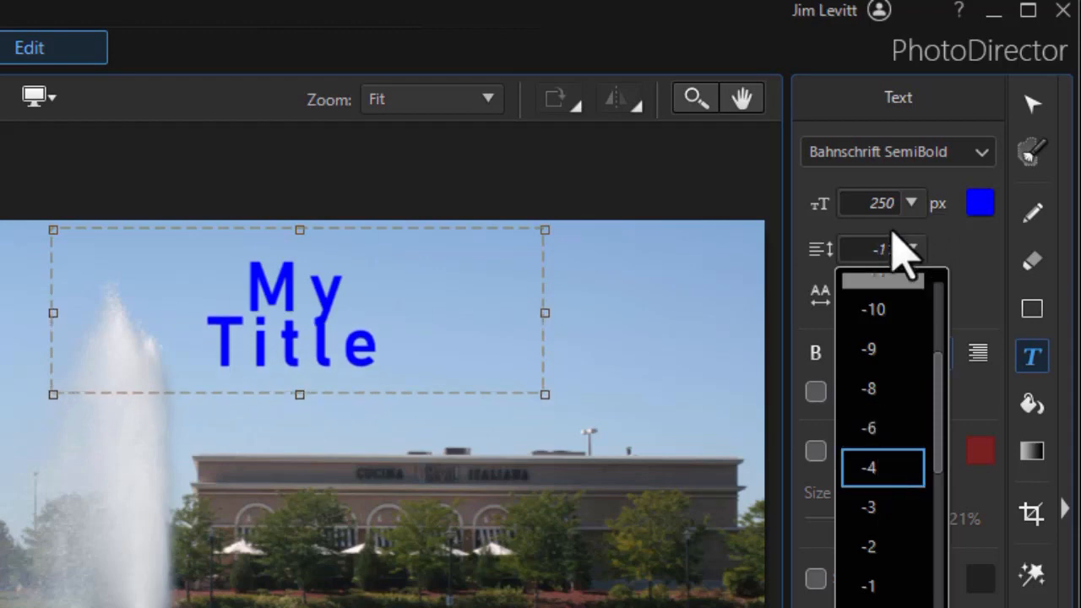
left_click(881, 467)
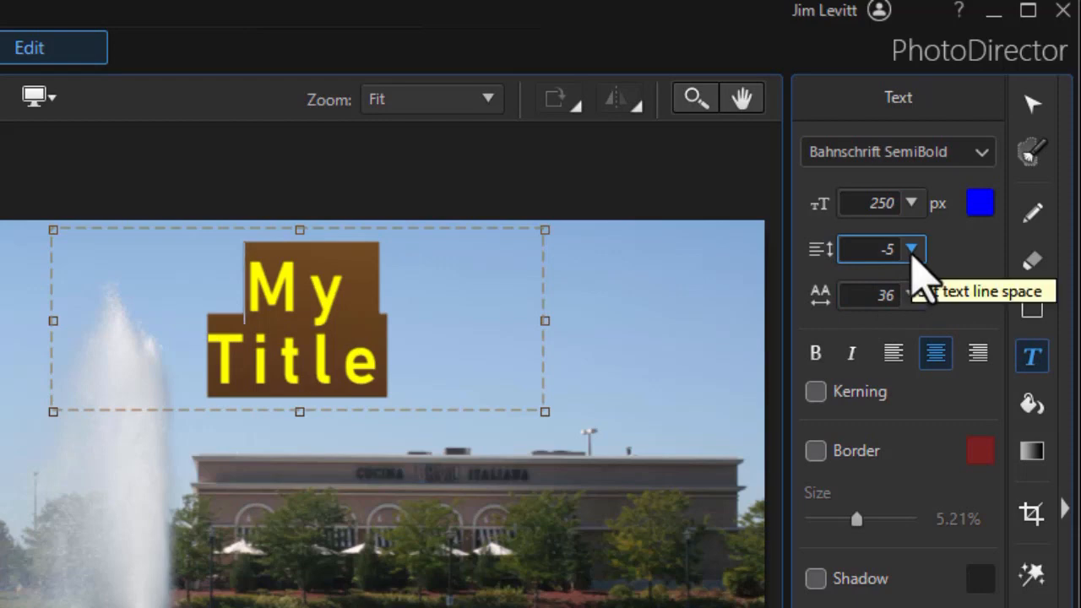
mouse_move(908, 321)
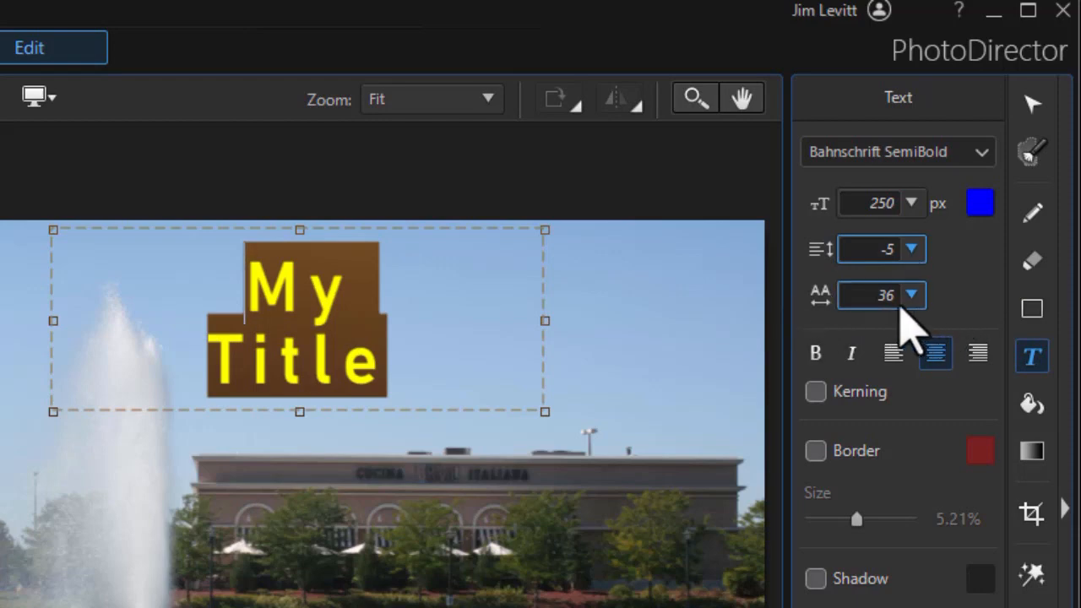
mouse_move(916, 326)
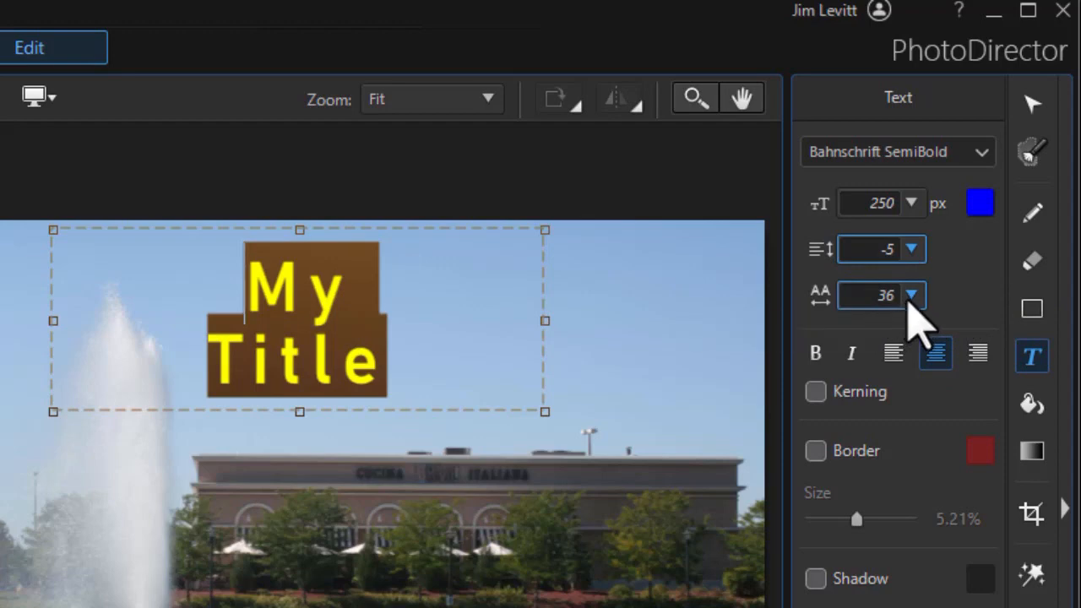
Set the My Title character spacing to 9 from the spacing dropdown.
left_click(912, 294)
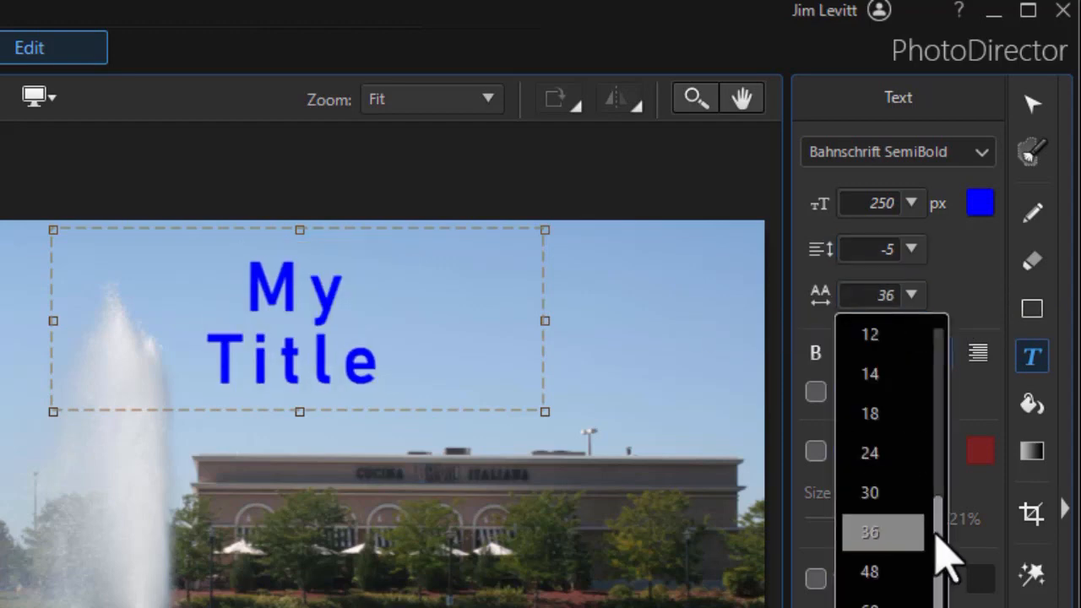
scroll("up", 3)
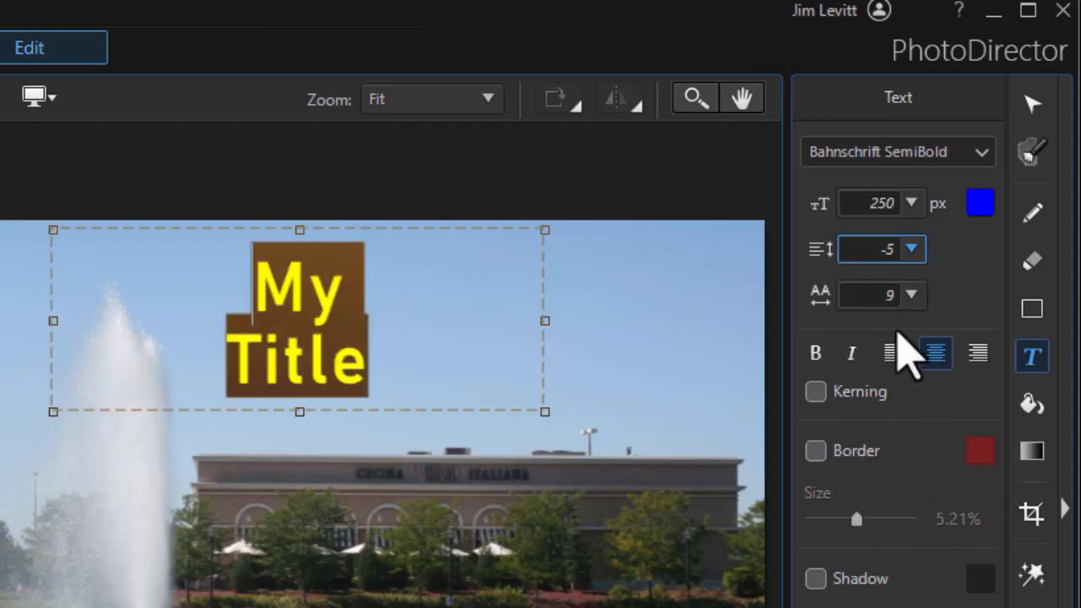
left_click(910, 294)
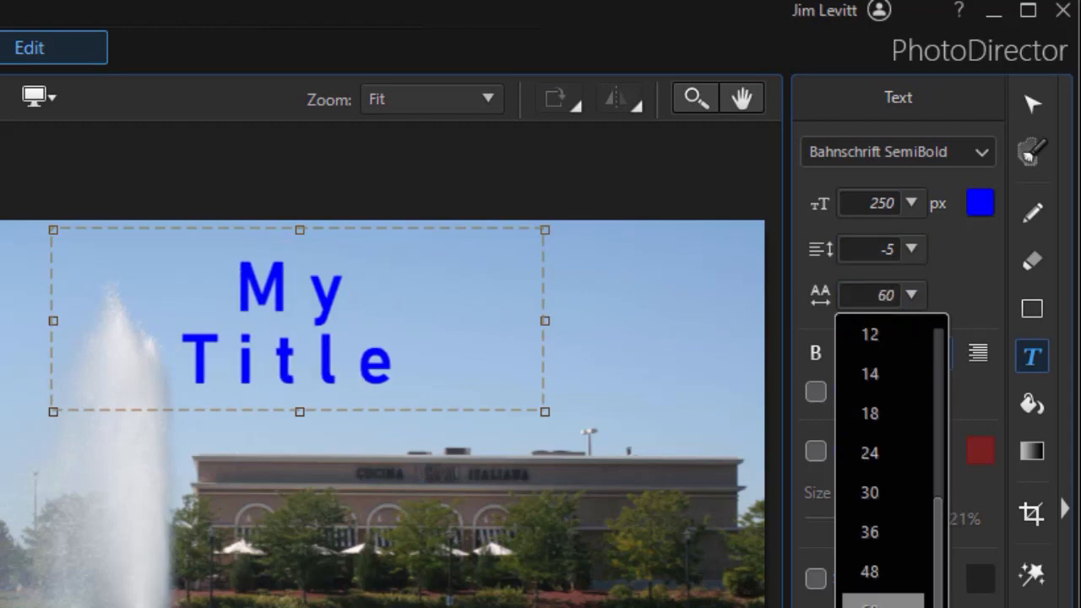
left_click(868, 452)
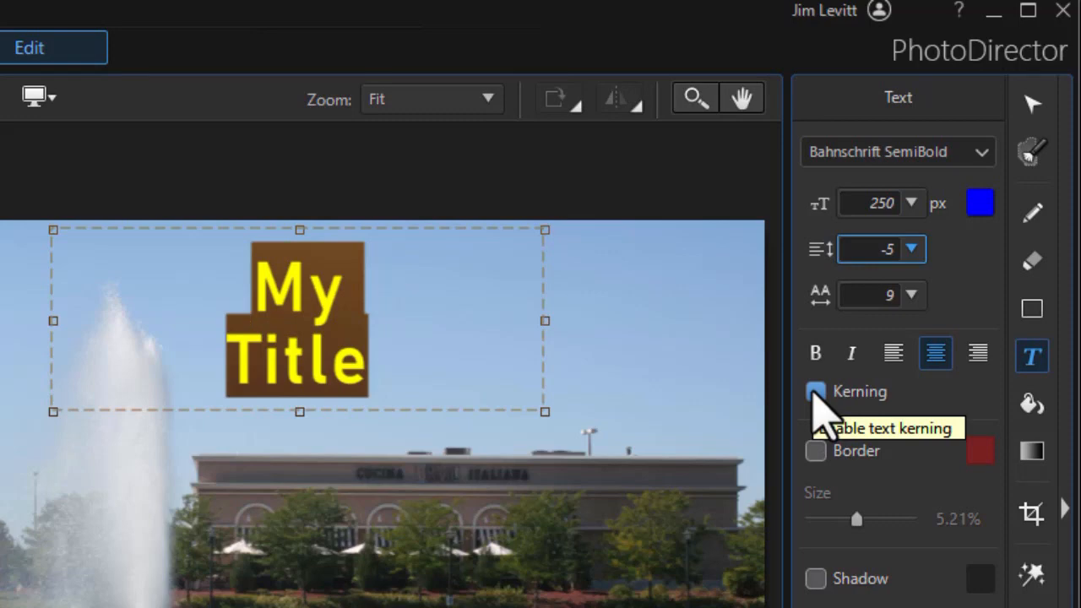
Enable kerning, italicize My Title, and return to centre alignment after trying left and right.
left_click(815, 390)
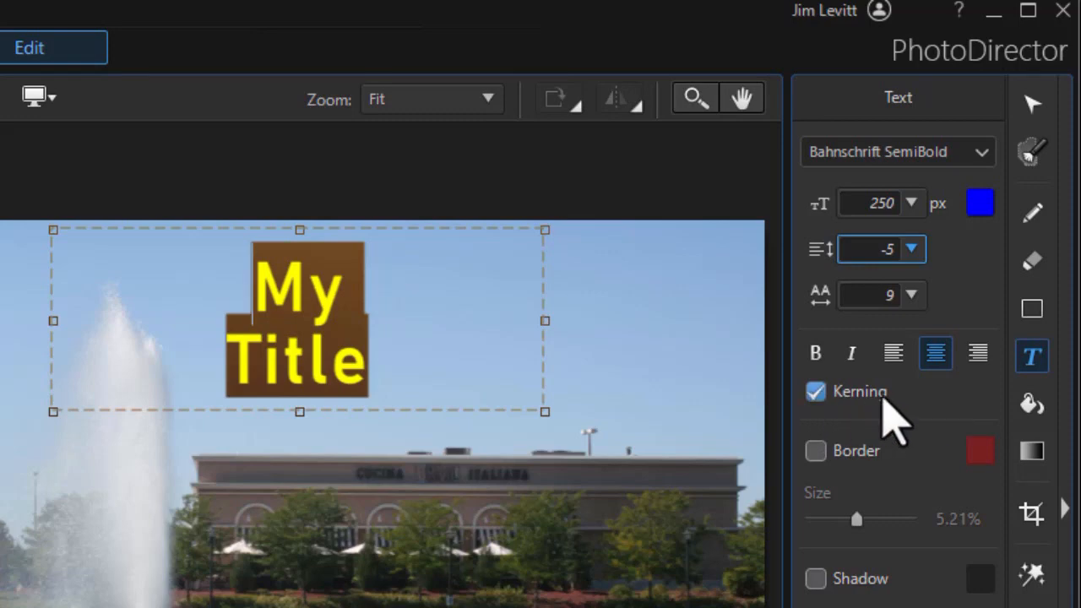
left_click(815, 353)
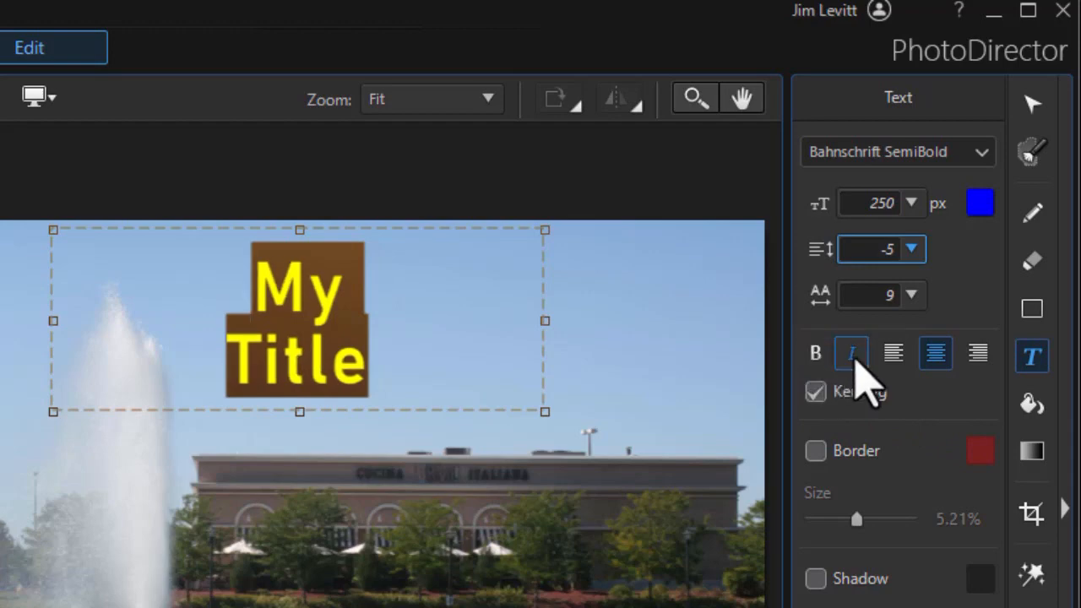
left_click(892, 353)
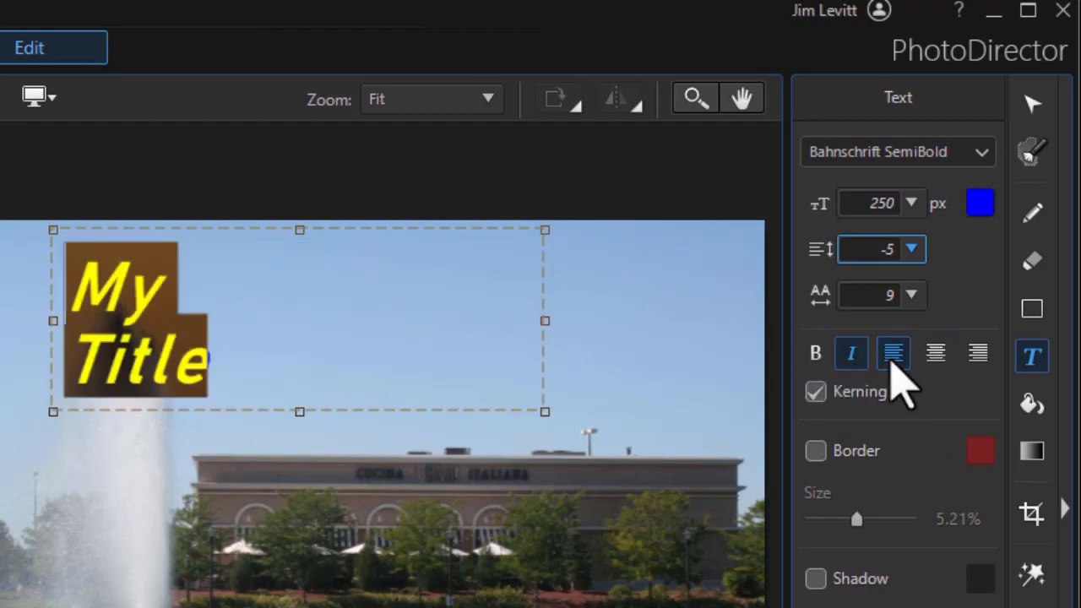
left_click(977, 352)
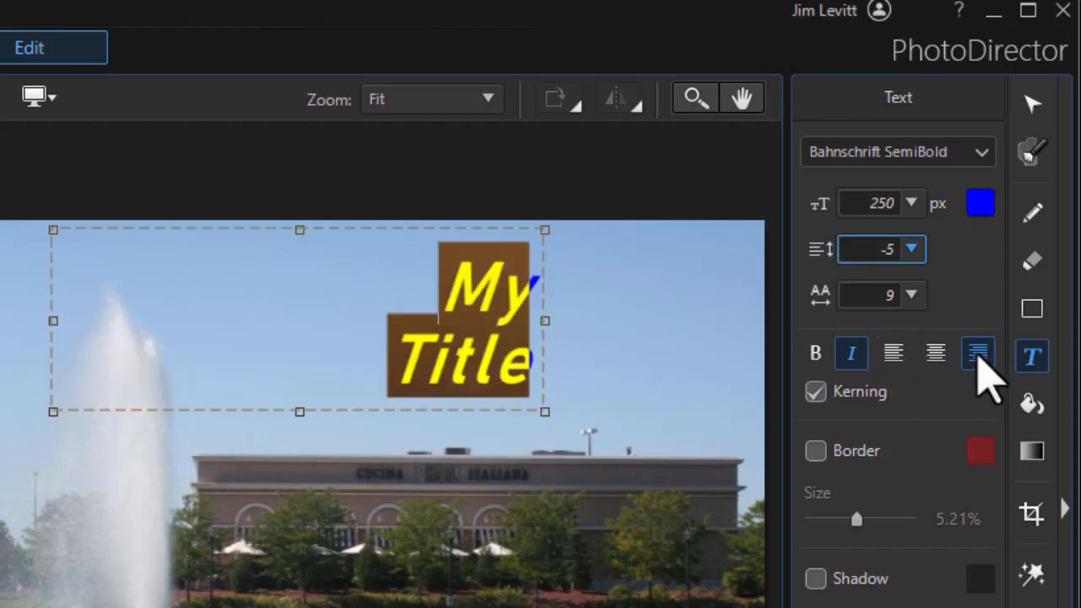
left_click(934, 353)
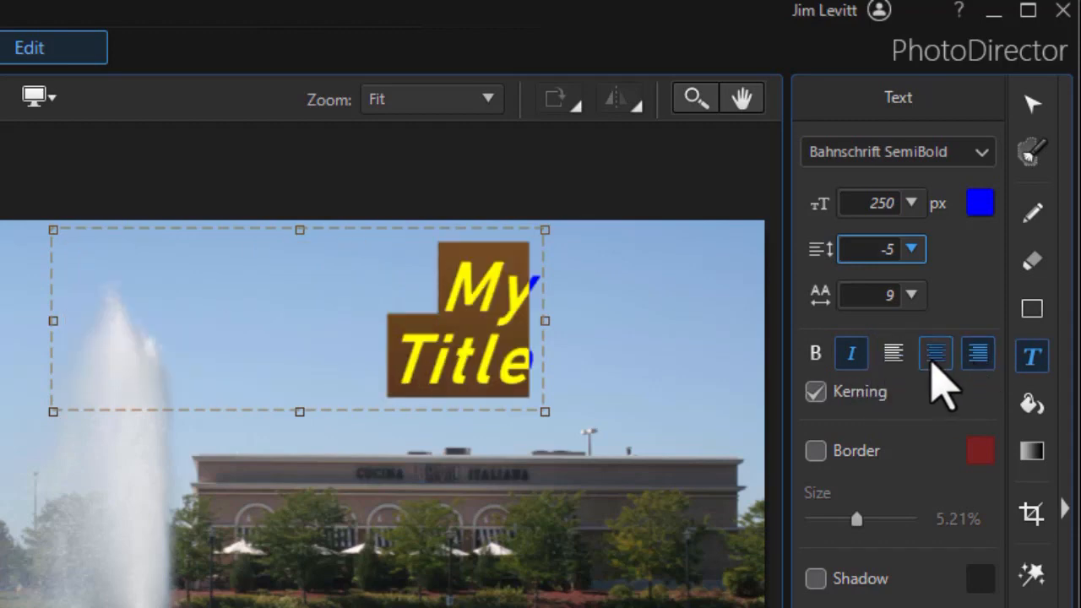
left_click(935, 353)
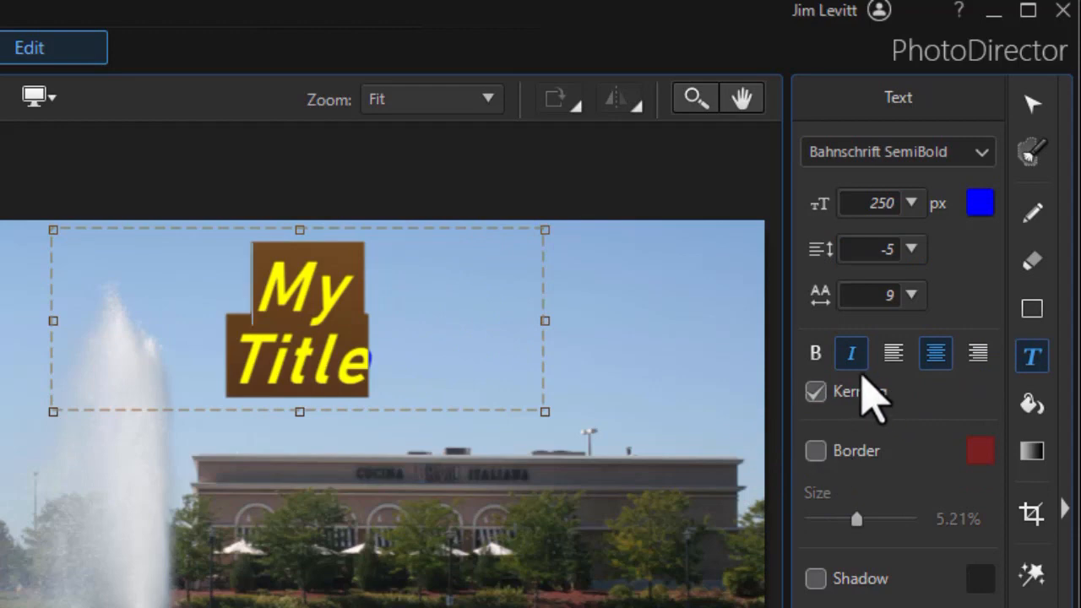
Raise My Title's font size to 300 px and turn on its border.
triple_click(874, 204)
type("300")
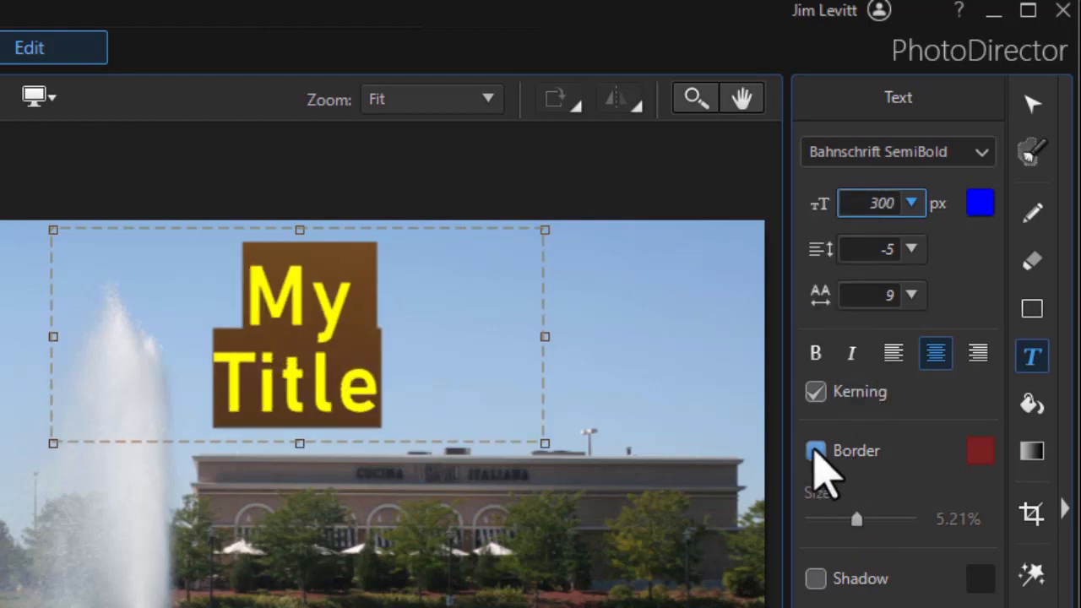
left_click(815, 449)
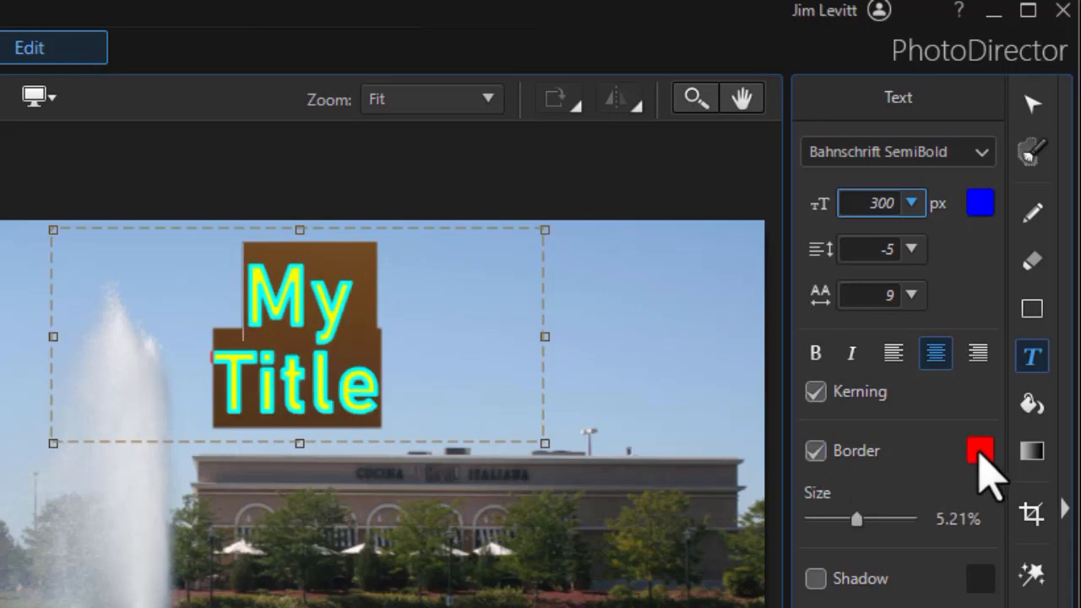
mouse_move(979, 450)
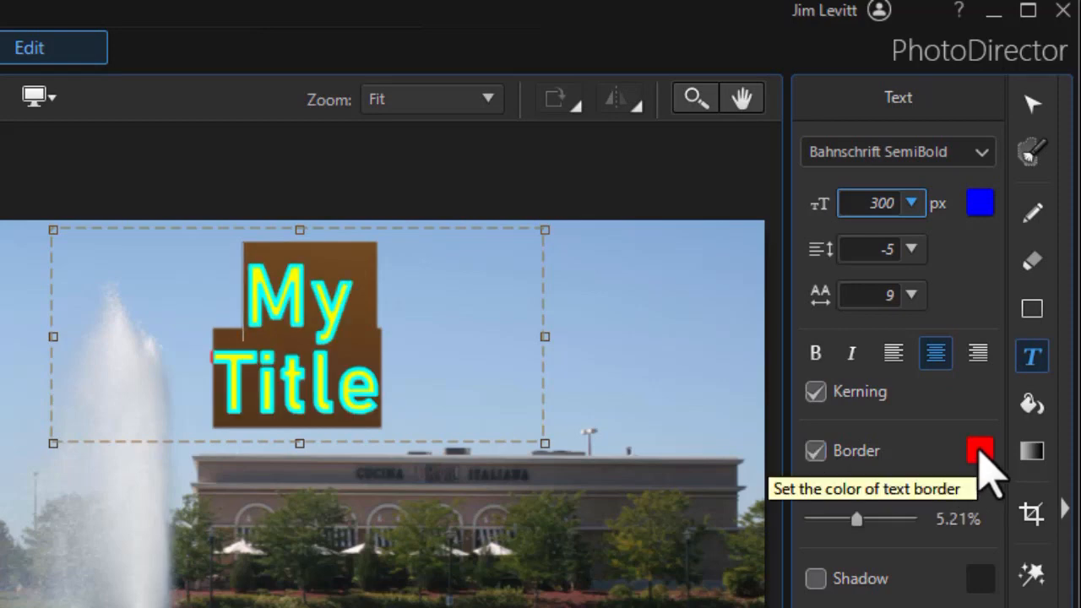
left_click(979, 450)
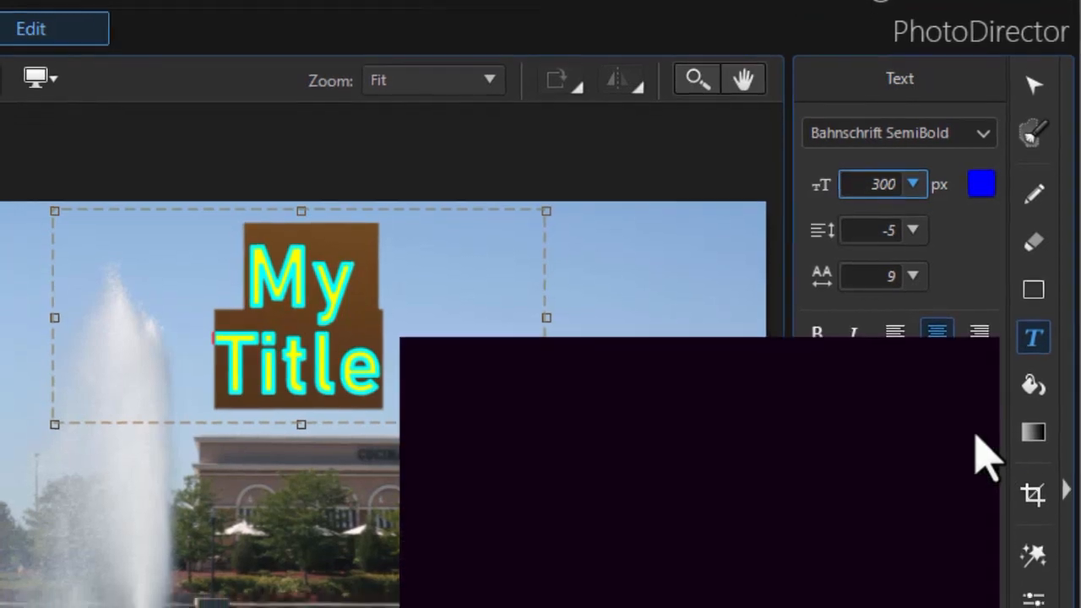
left_click(980, 184)
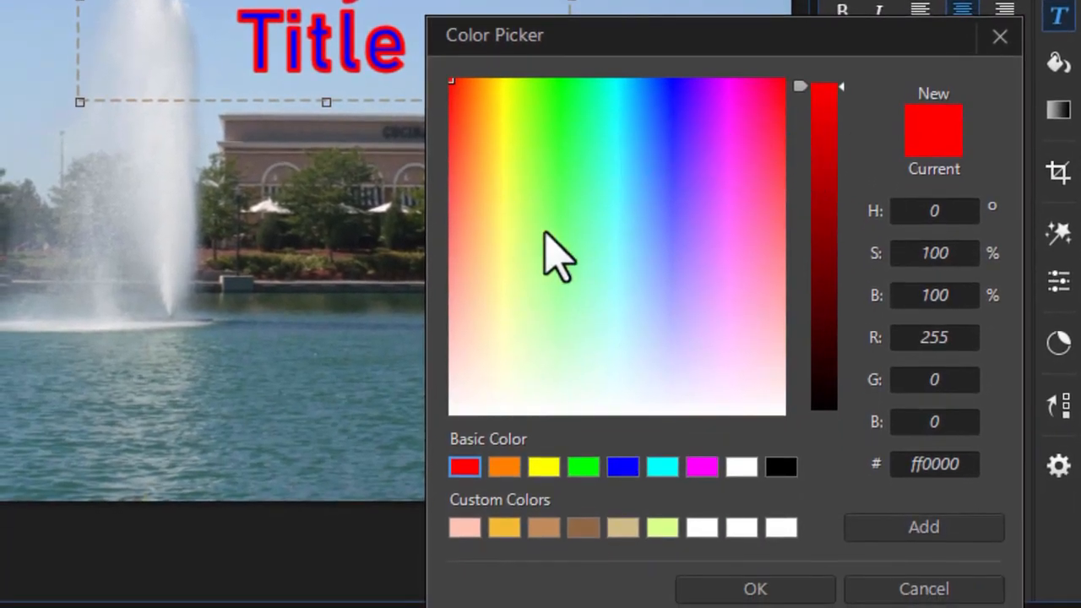
mouse_move(599, 524)
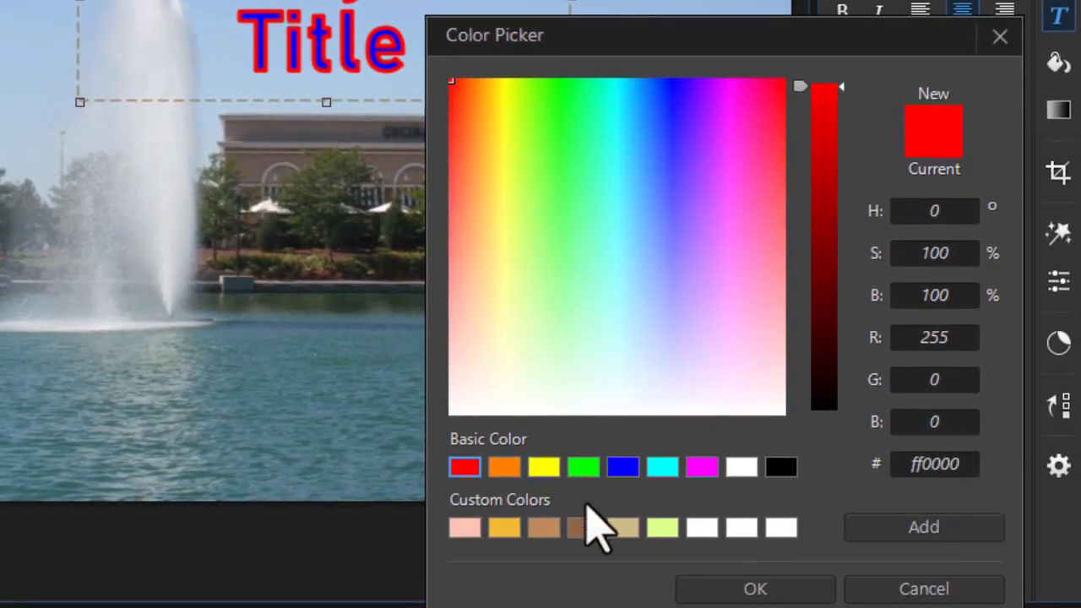
mouse_move(629, 283)
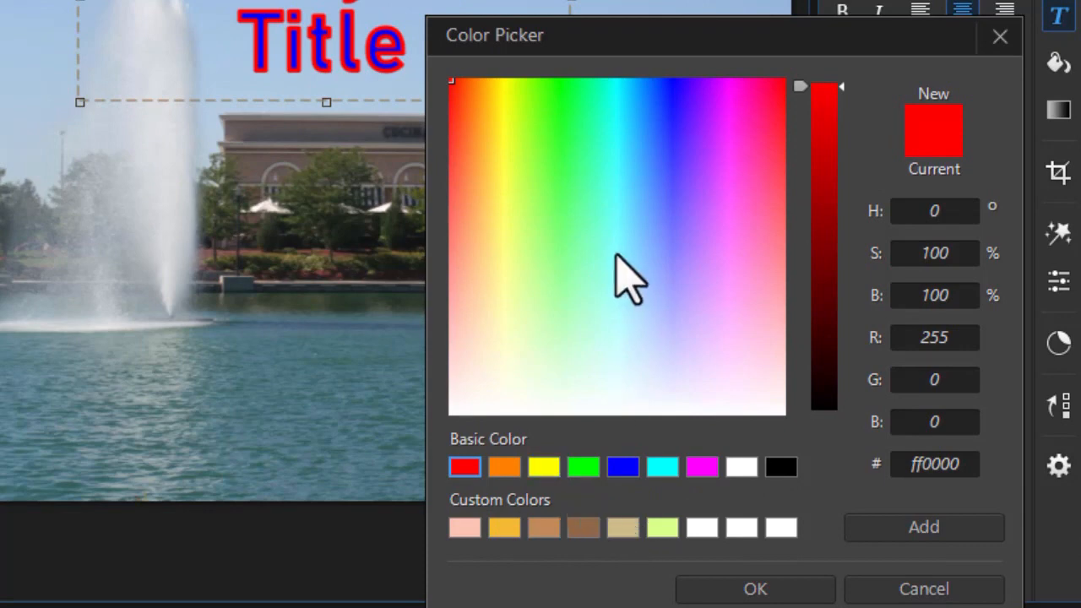
left_click(815, 110)
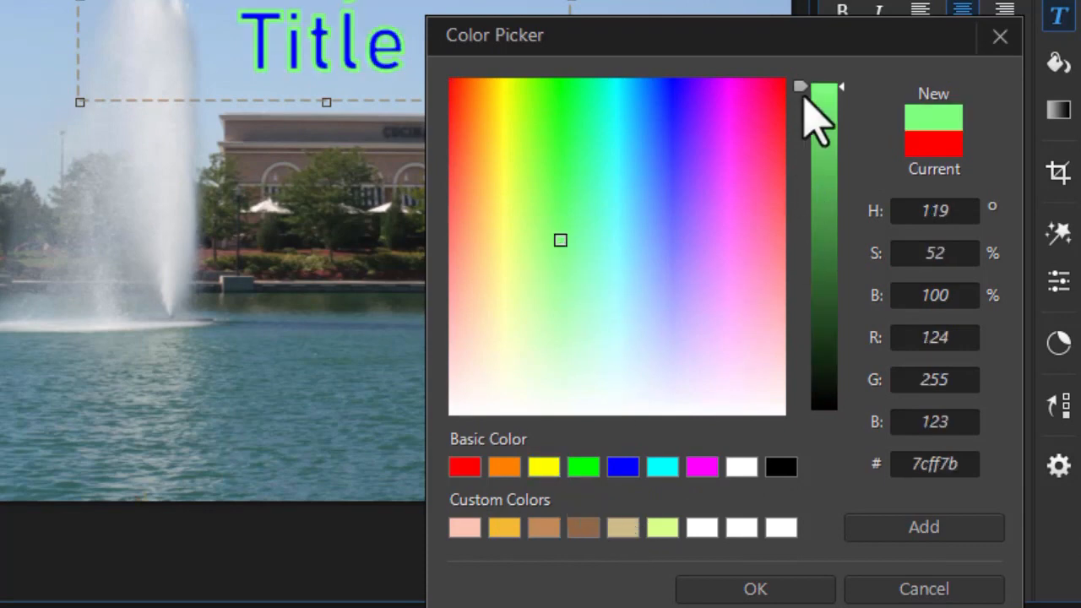
left_click_drag(823, 92, 823, 200)
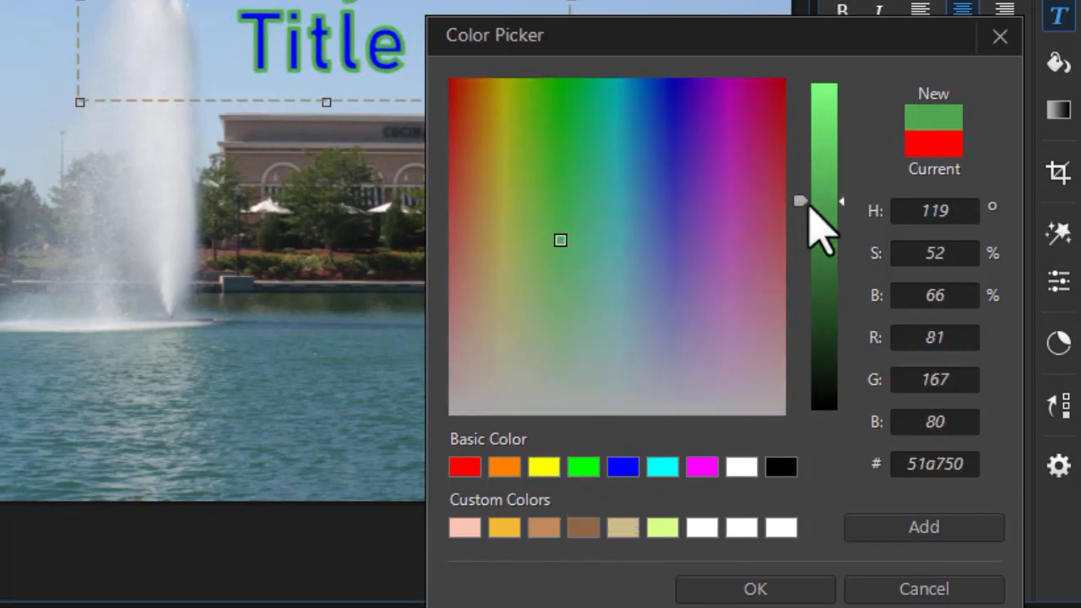
left_click_drag(800, 200, 799, 190)
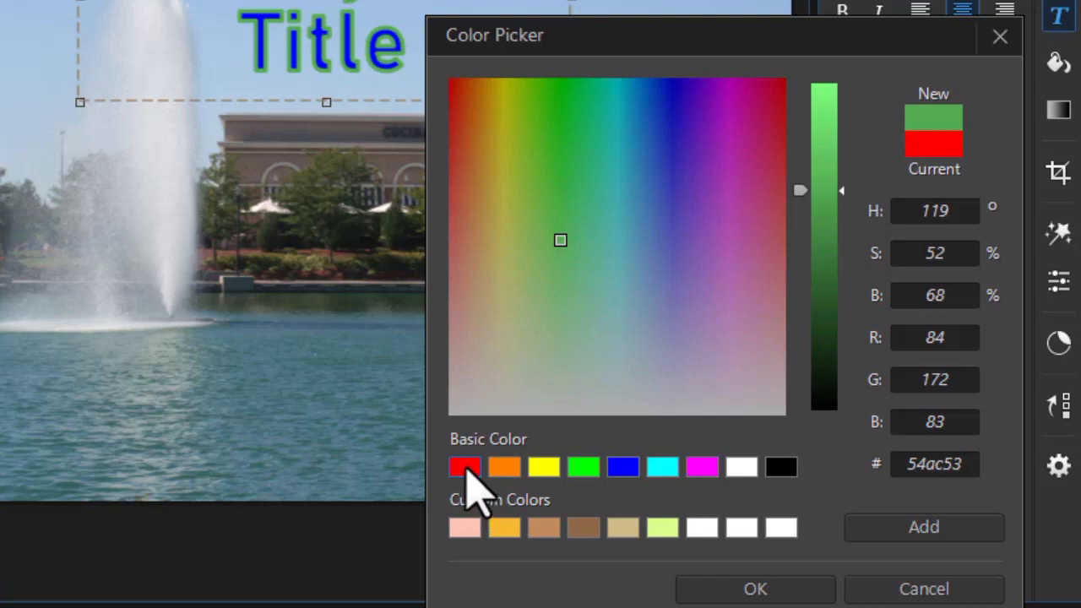
left_click(464, 466)
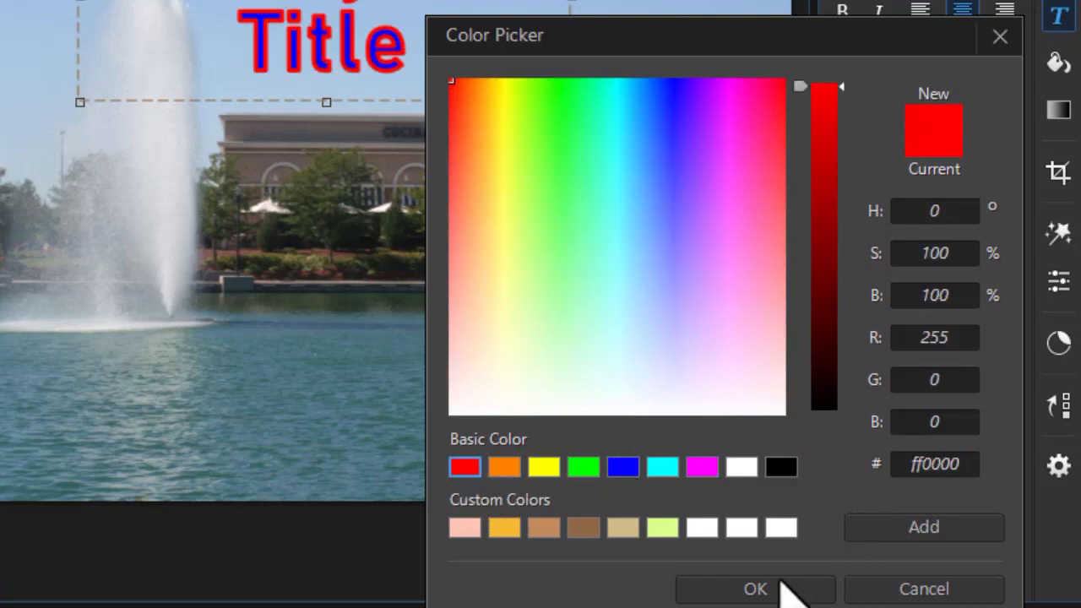
left_click(753, 588)
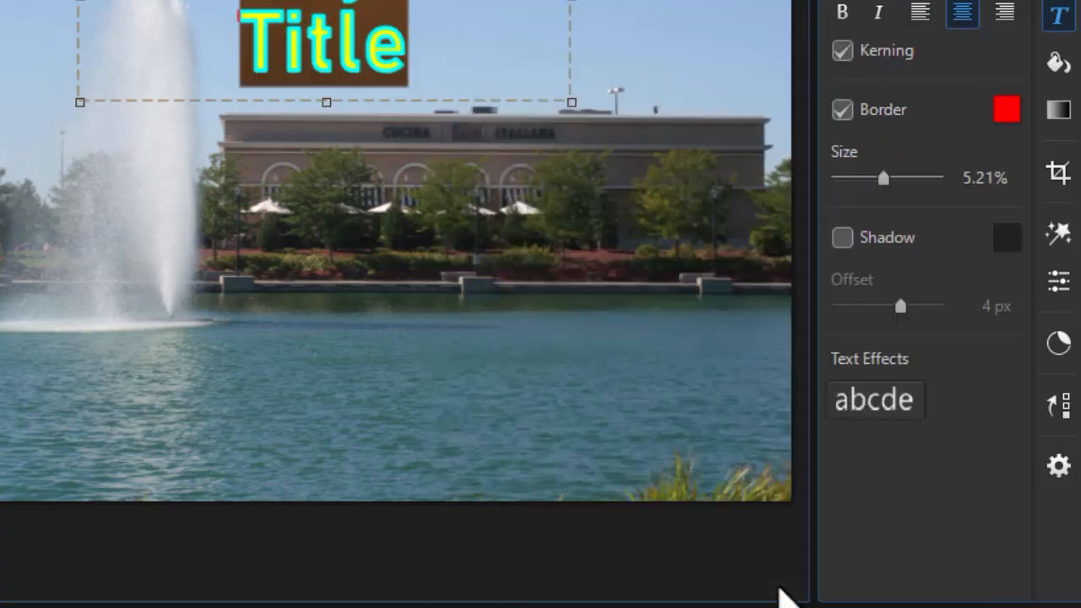
mouse_move(899, 182)
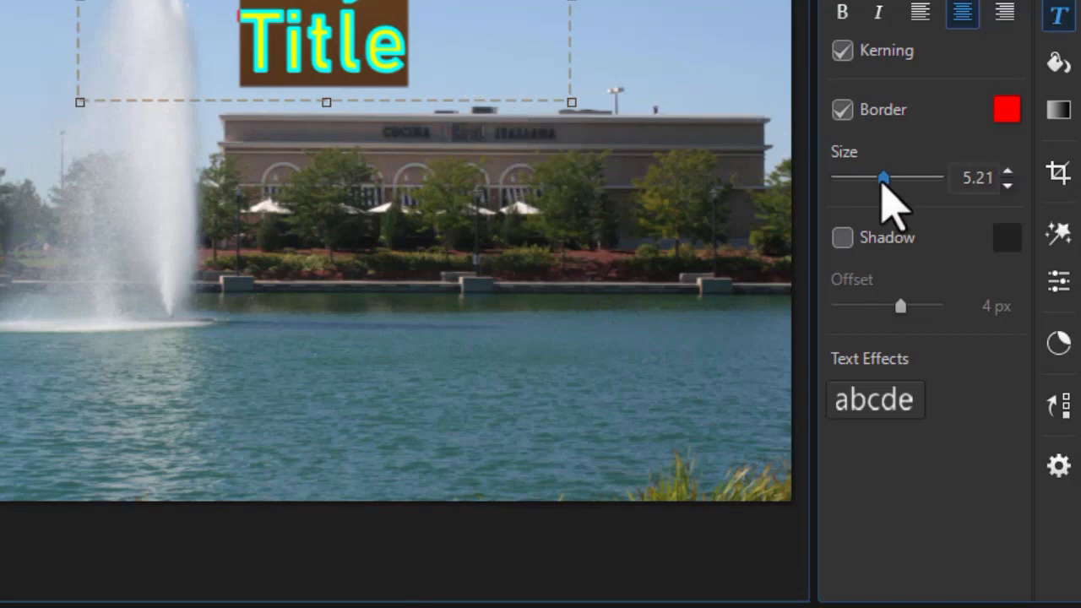
Try a border size of 10, then reduce the title outline to 3.32%.
left_click_drag(883, 177, 937, 177)
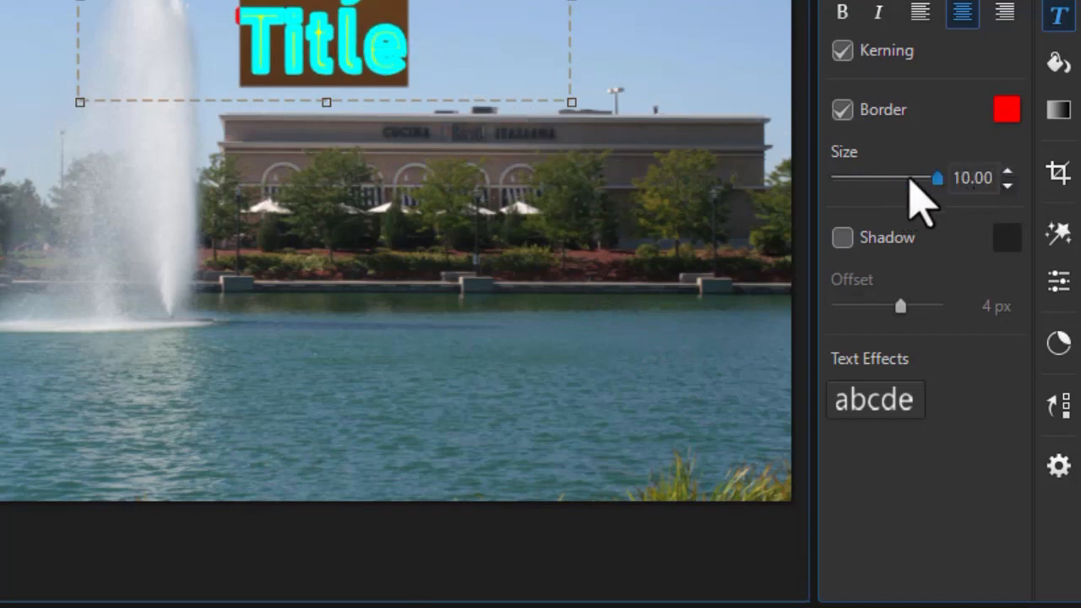
left_click_drag(937, 176, 850, 176)
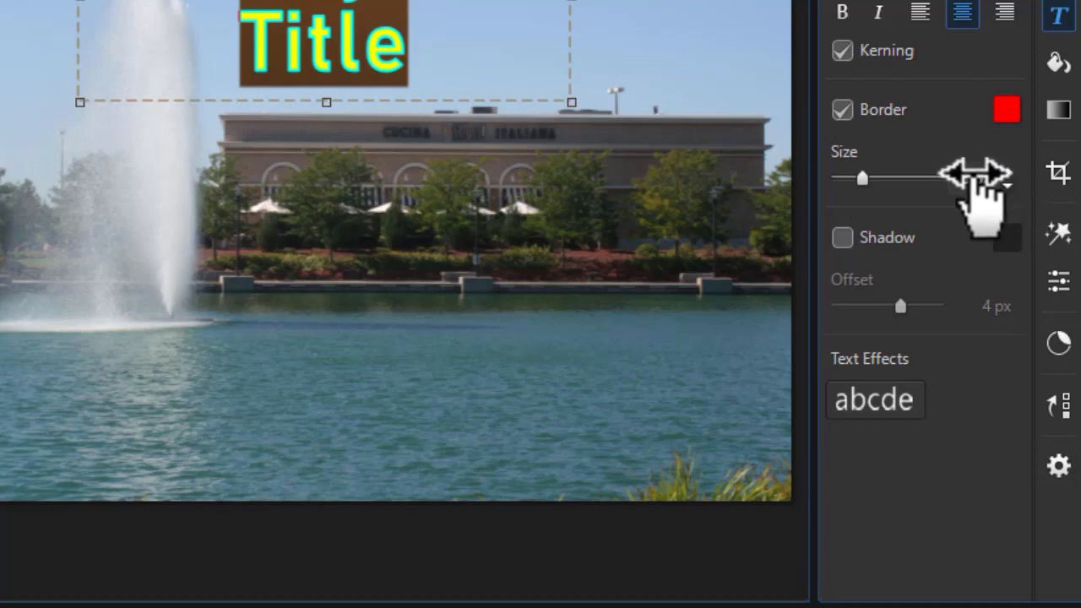
mouse_move(971, 203)
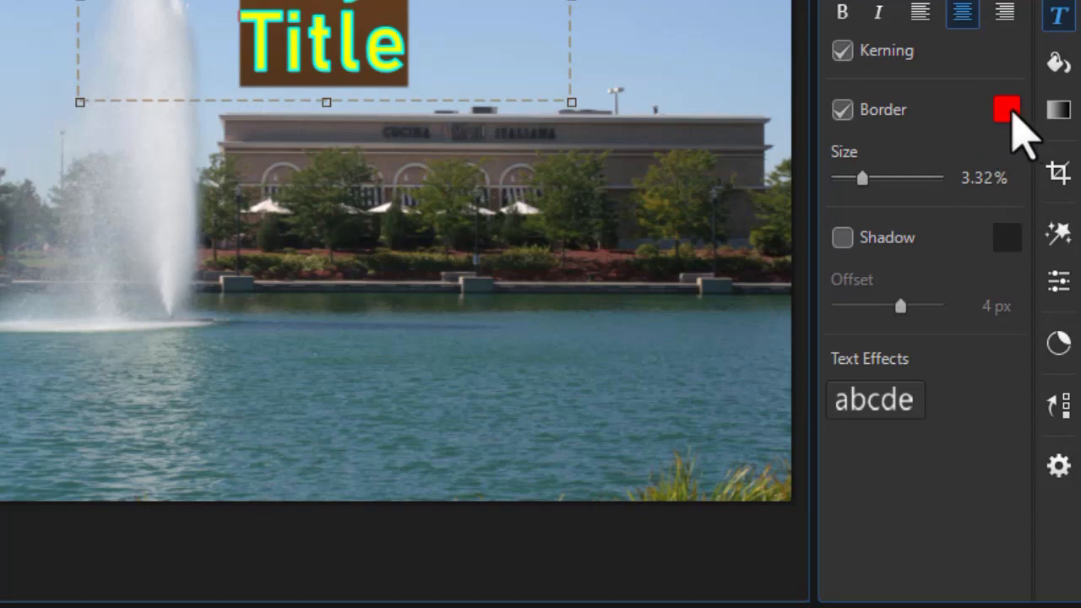
mouse_move(908, 119)
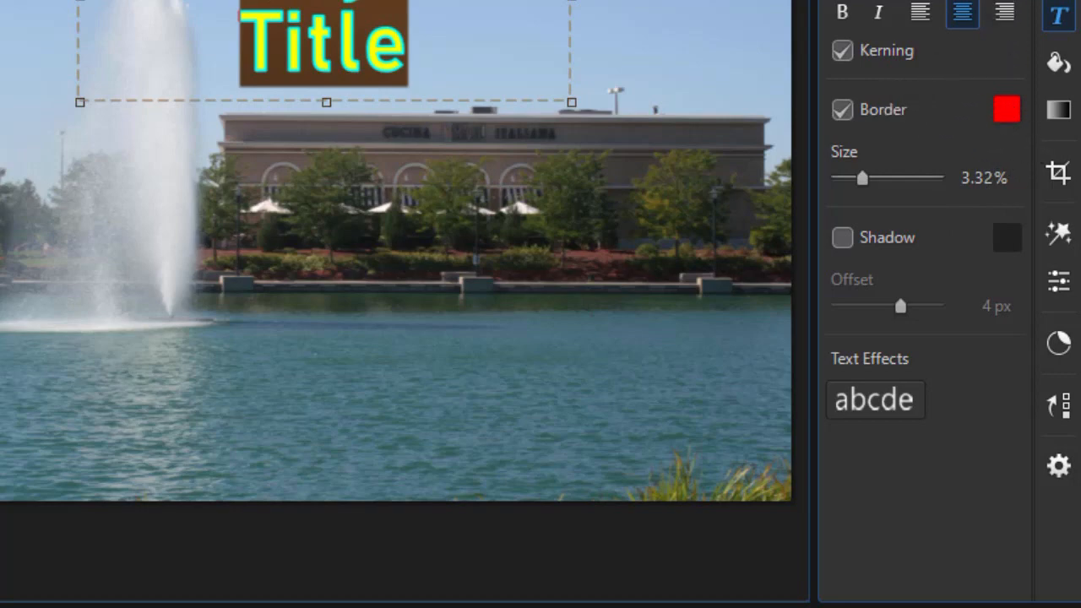
Pick a light green text colour in the Color Picker and confirm it.
left_click(979, 75)
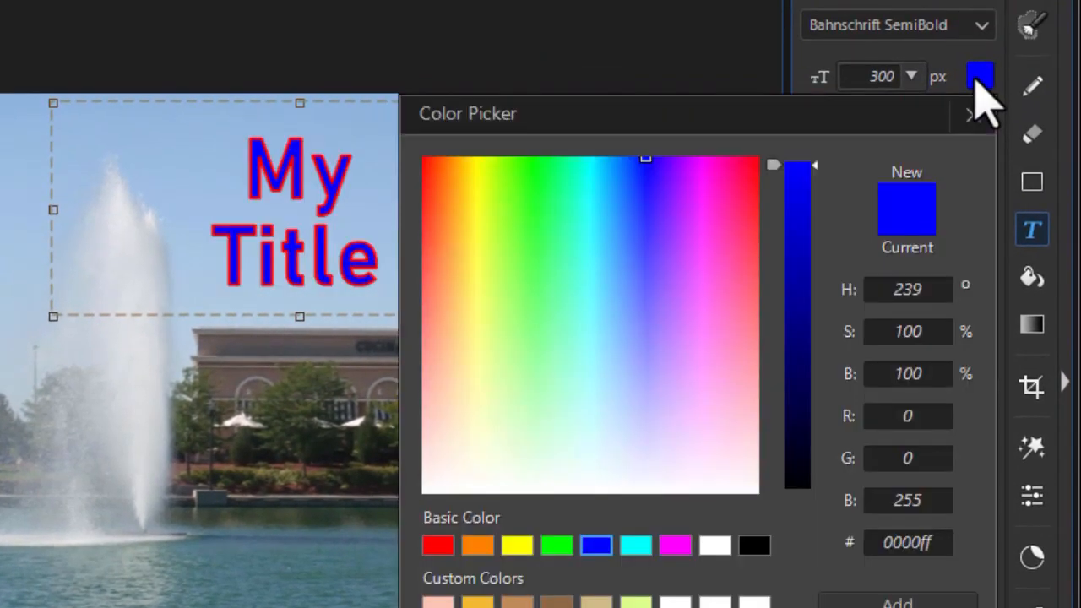
mouse_move(586, 372)
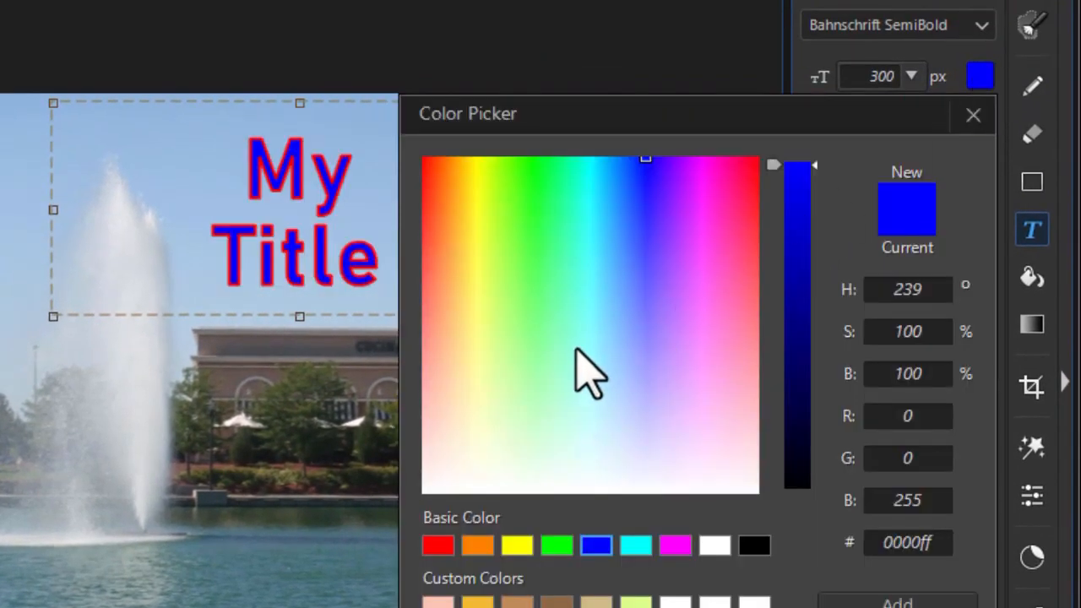
left_click(549, 312)
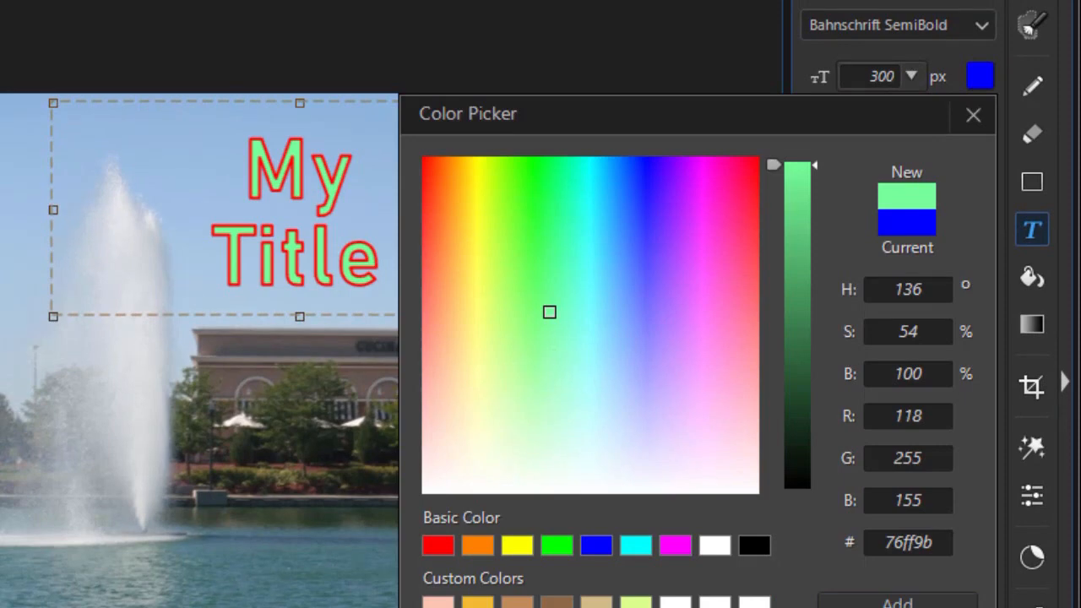
left_click(972, 115)
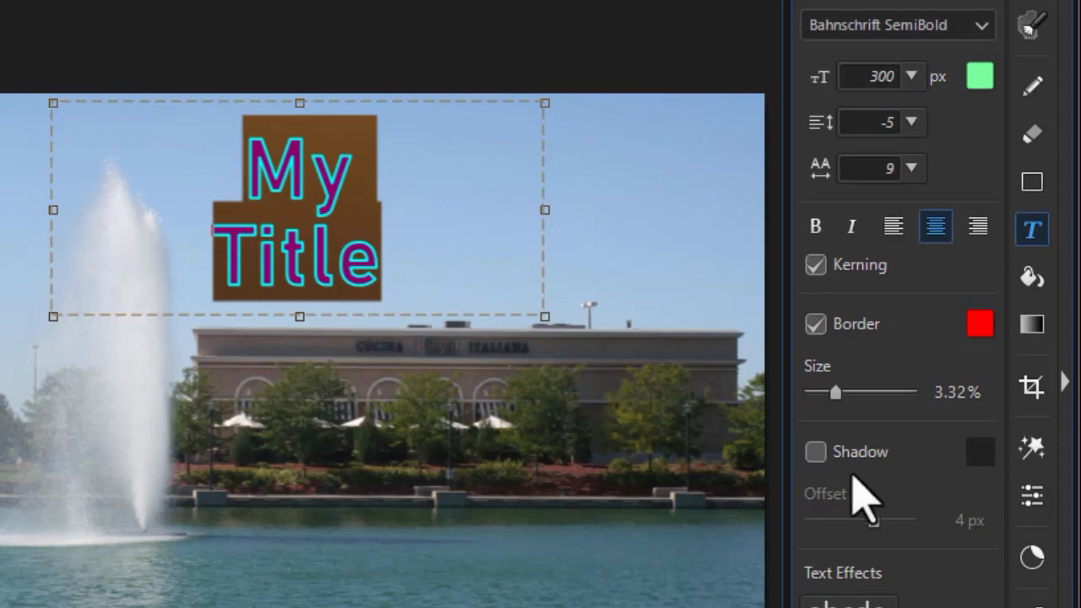
left_click(815, 452)
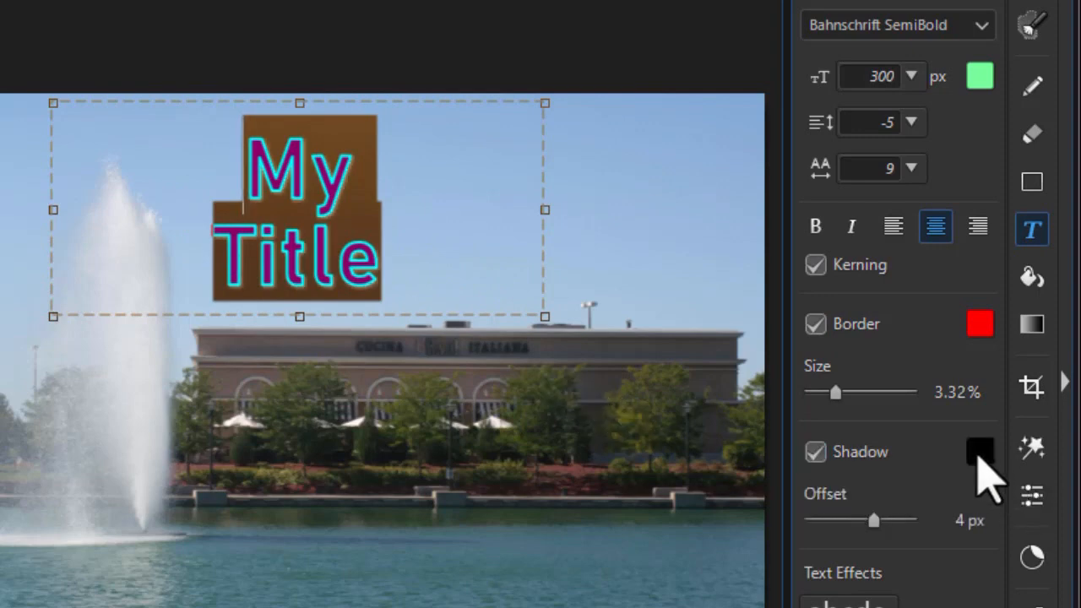
left_click(979, 452)
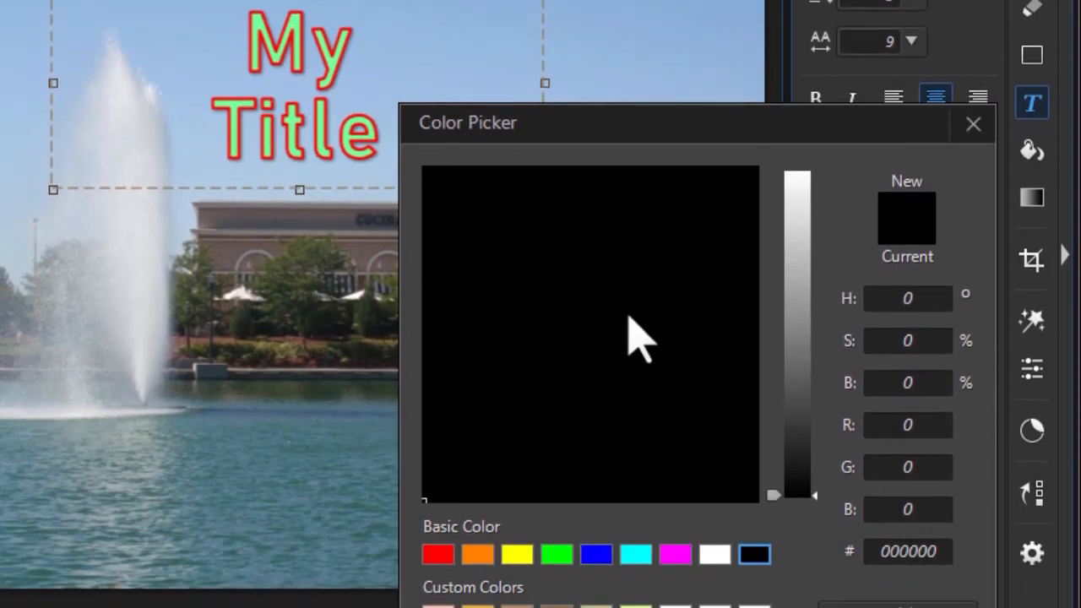
mouse_move(578, 582)
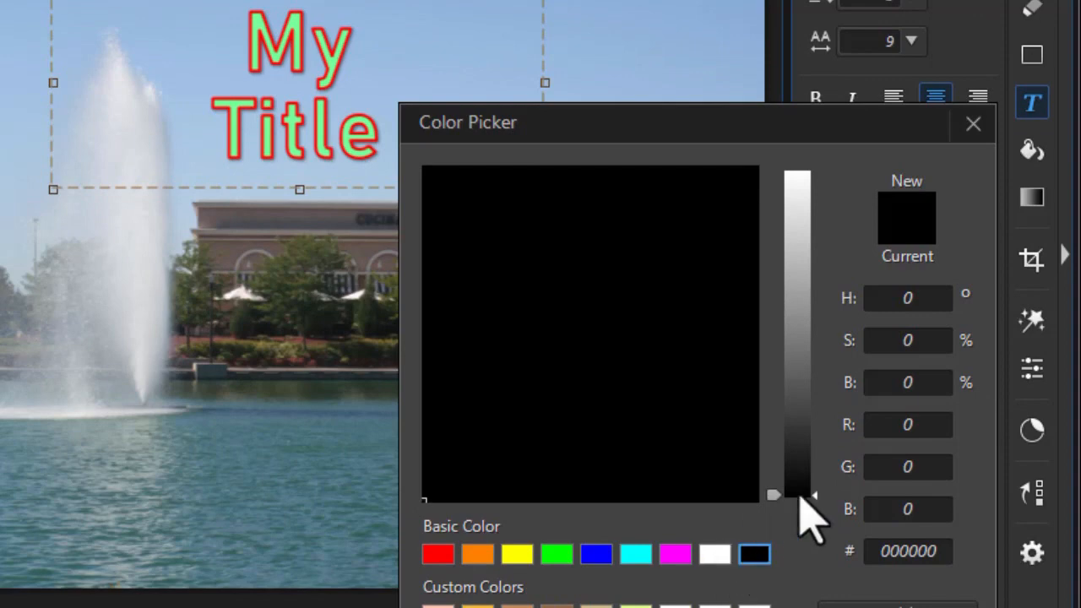
mouse_move(806, 510)
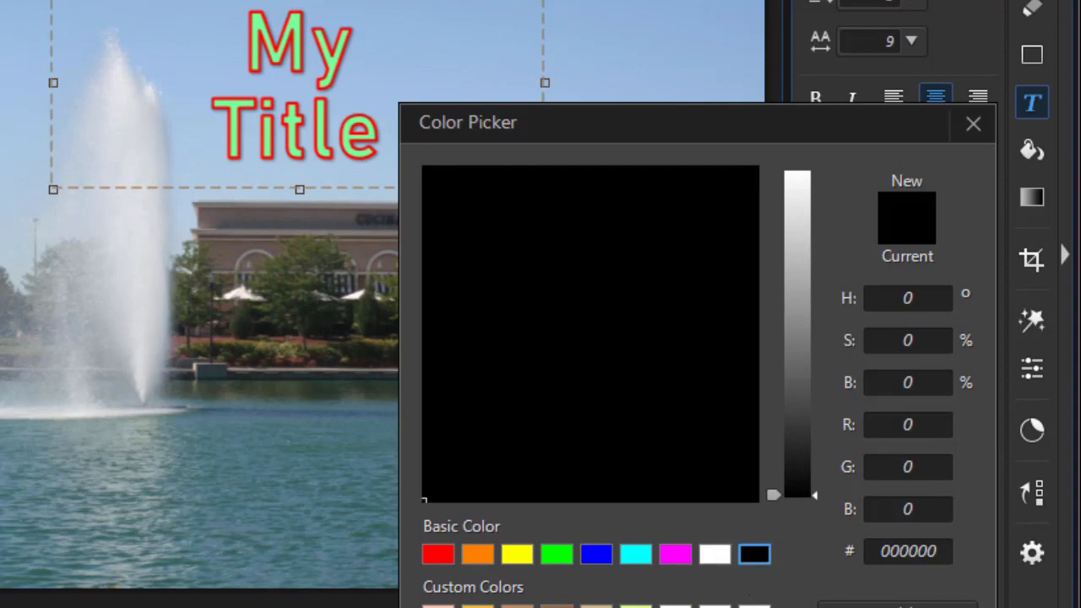
left_click(971, 123)
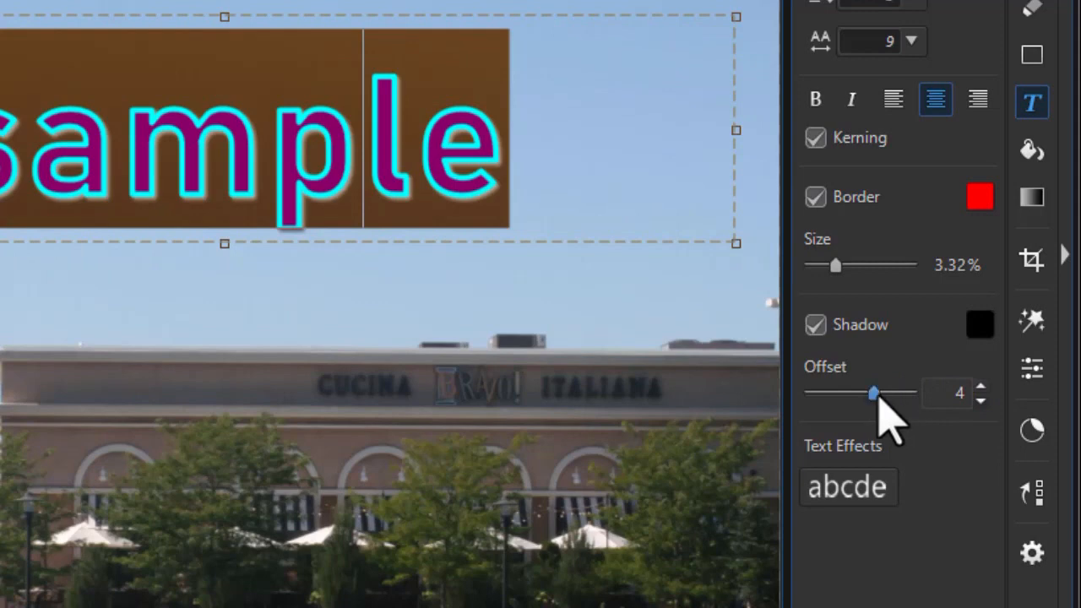
Test shadow offsets from -15 to 15, then confirm a 15 px offset.
left_click_drag(873, 391, 873, 392)
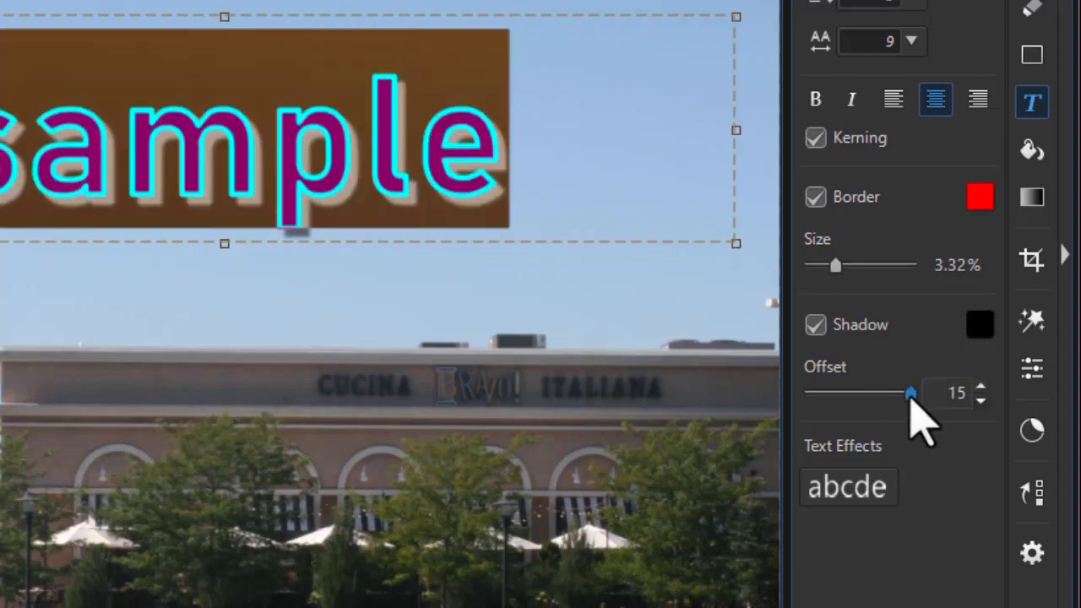
left_click_drag(910, 391, 874, 392)
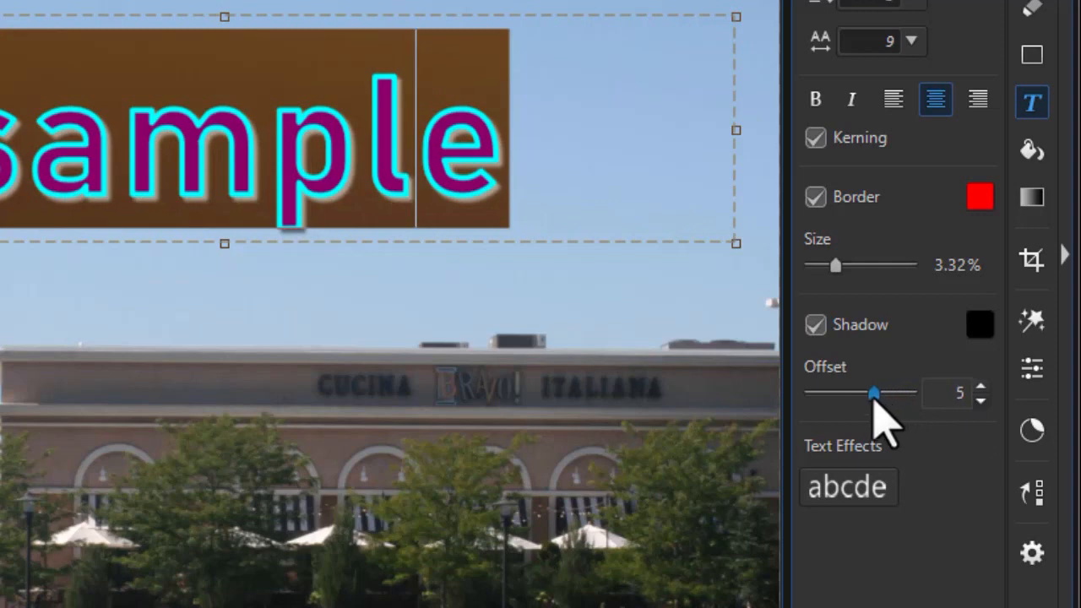
left_click_drag(873, 391, 859, 391)
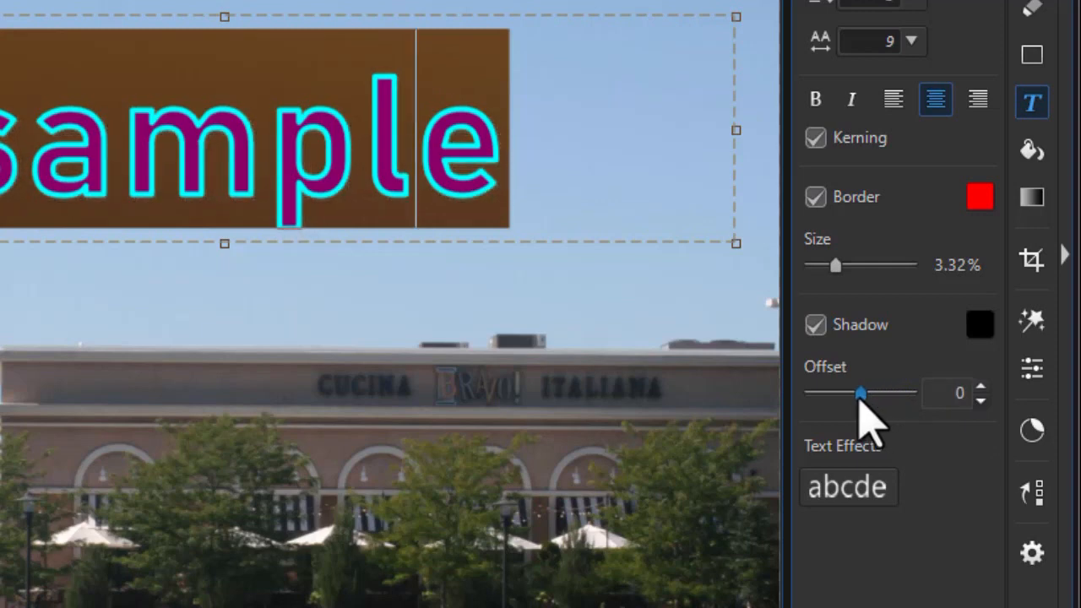
left_click_drag(859, 392, 809, 391)
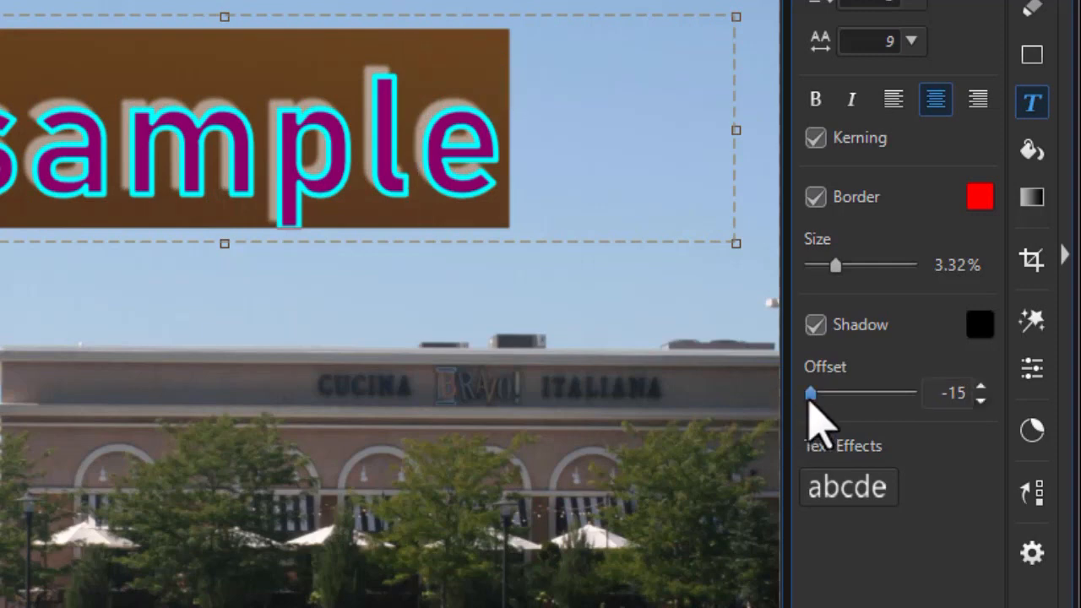
left_click(981, 387)
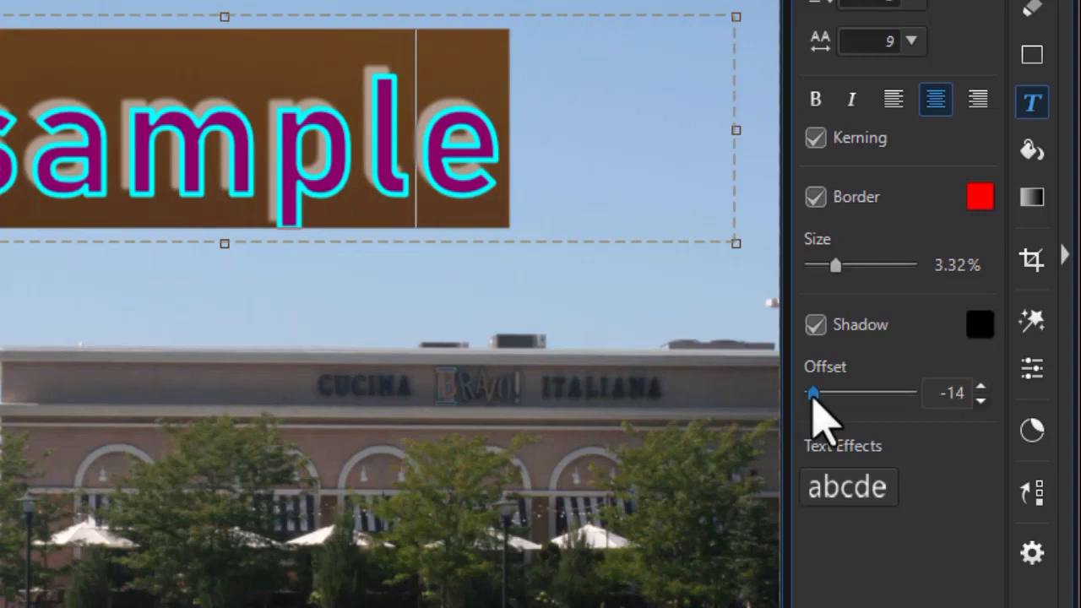
left_click_drag(789, 392, 818, 393)
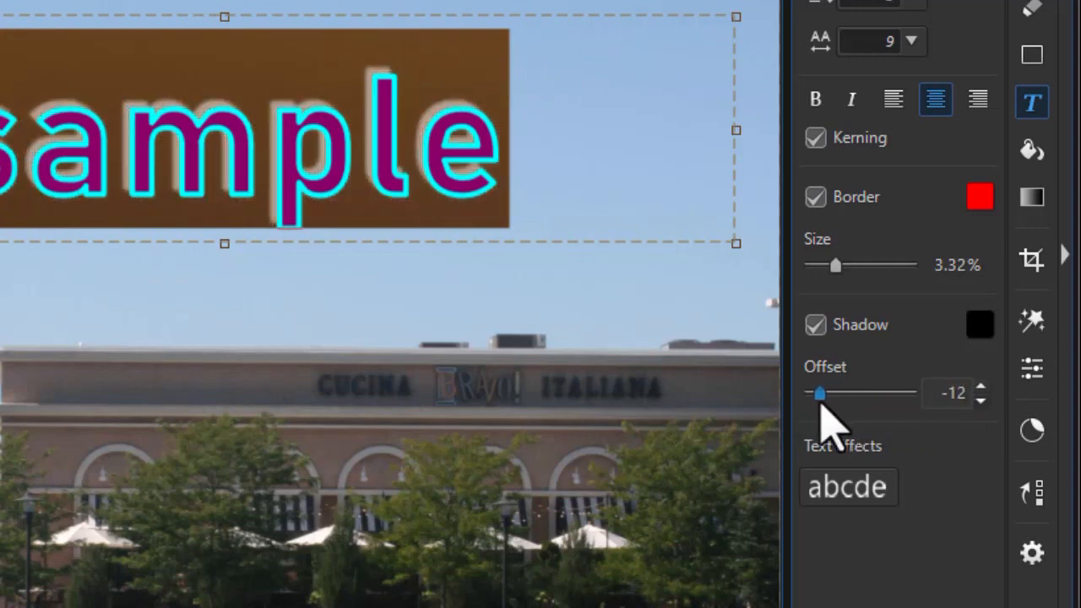
left_click(981, 399)
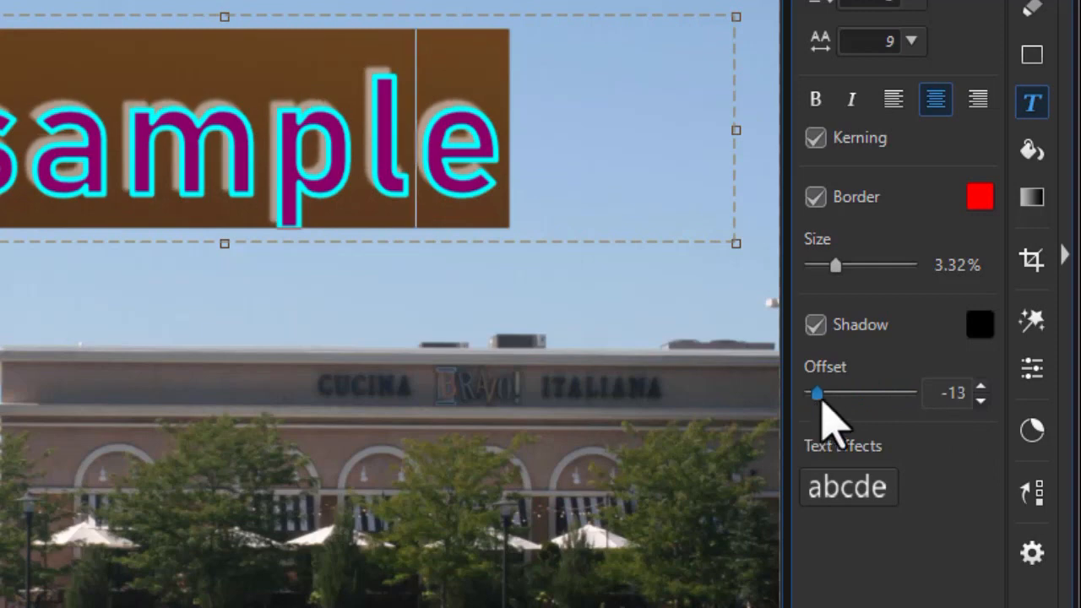
left_click_drag(816, 391, 910, 391)
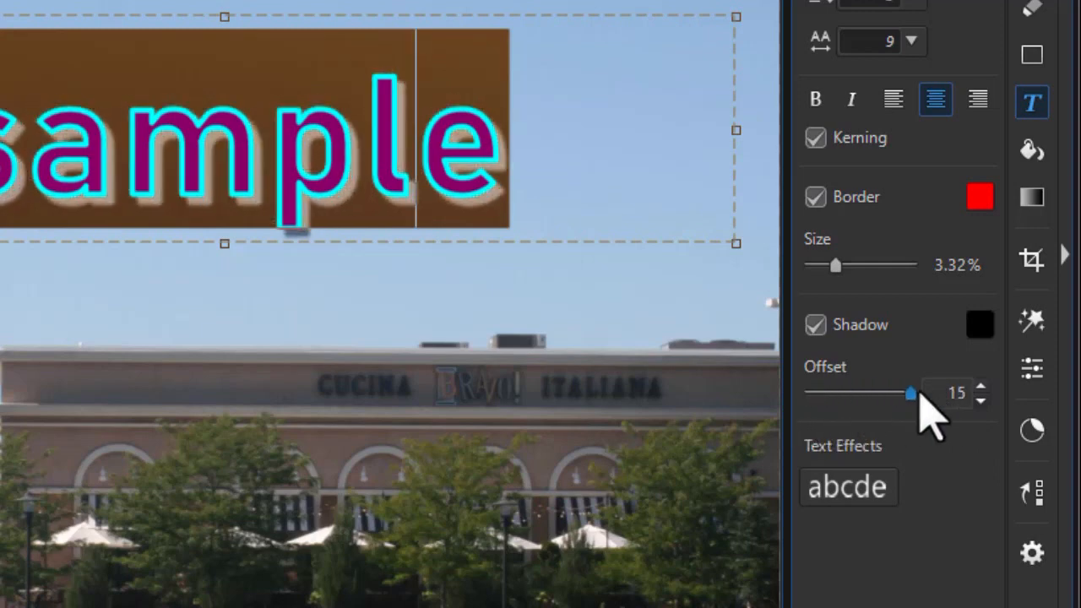
left_click(847, 486)
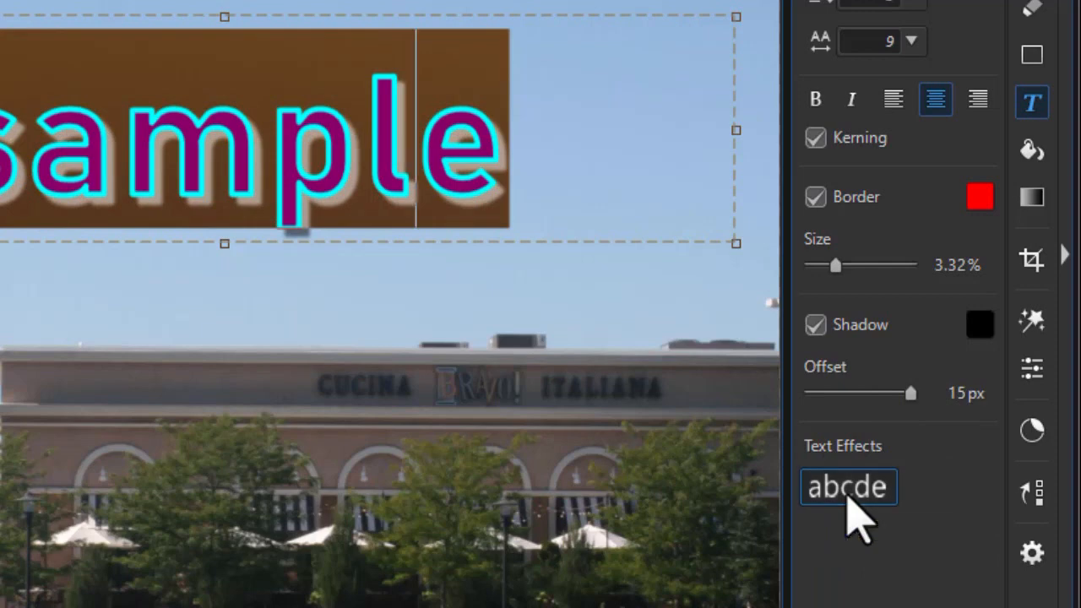
left_click(848, 487)
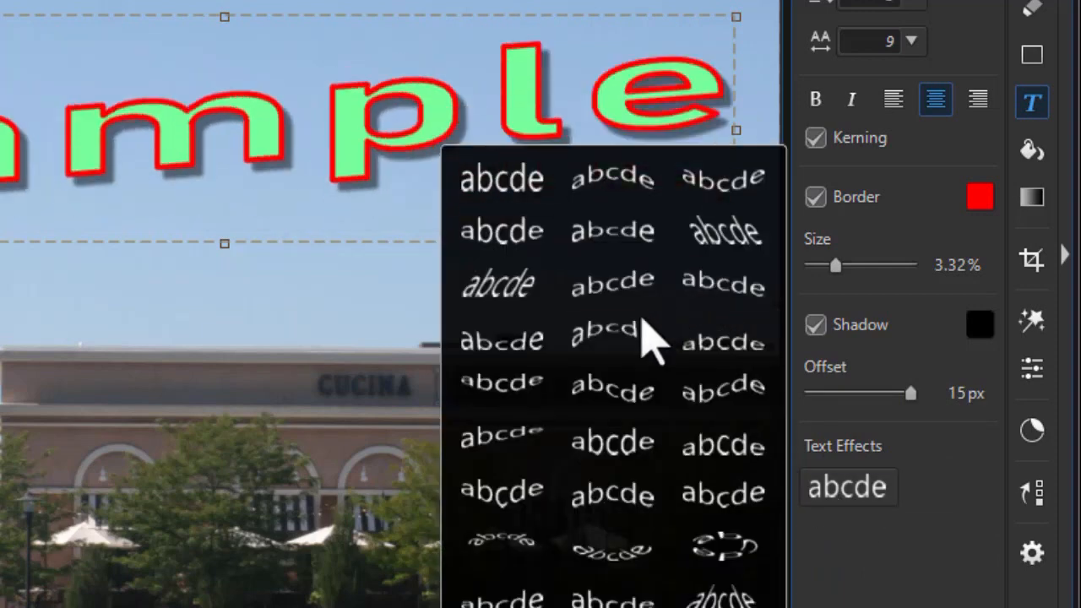
left_click(612, 547)
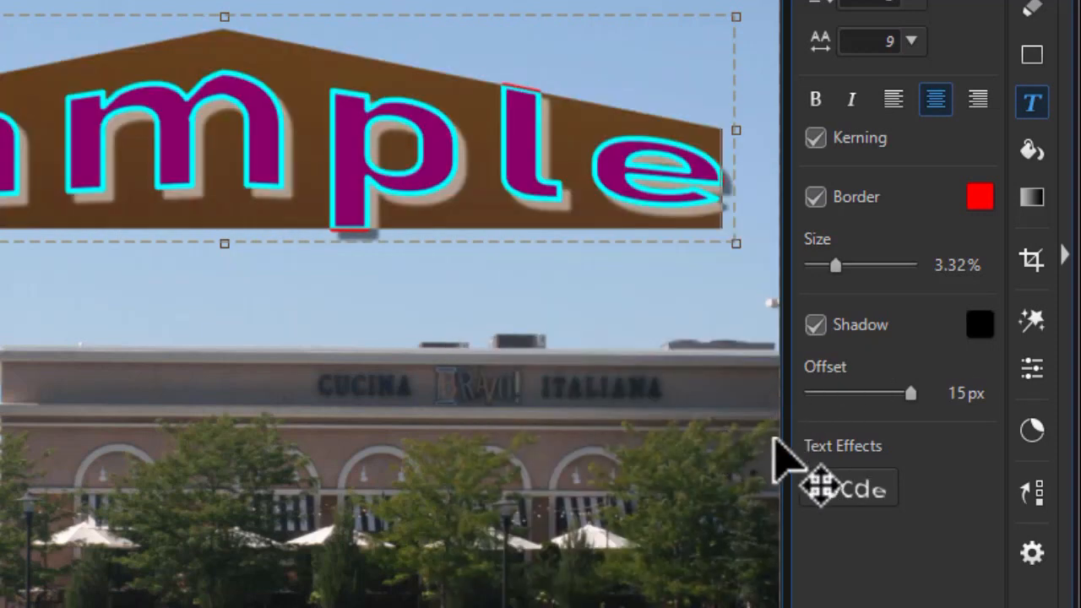
left_click(847, 487)
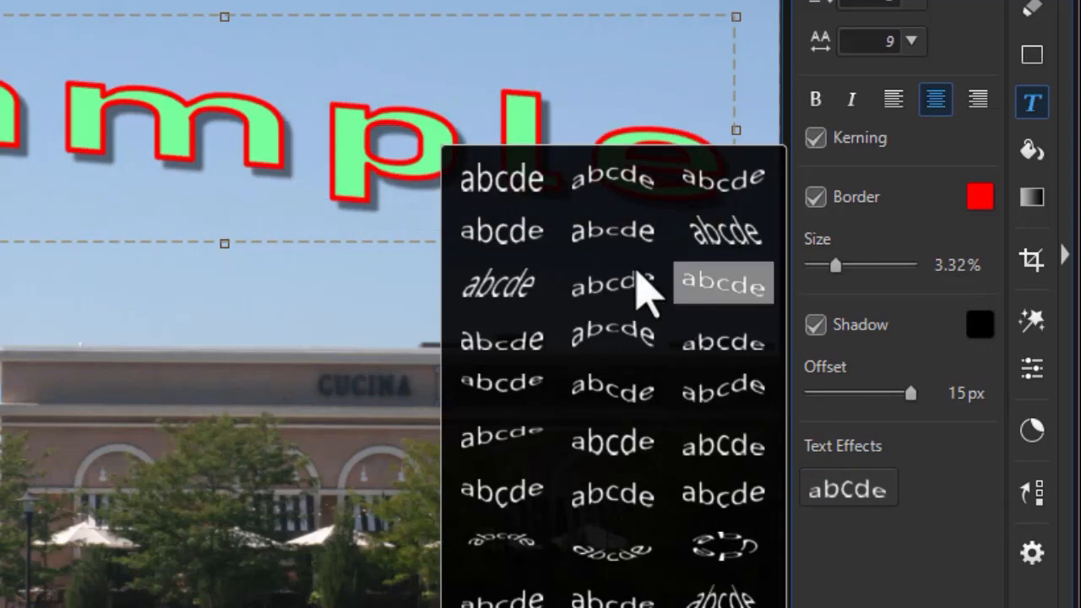
left_click(722, 283)
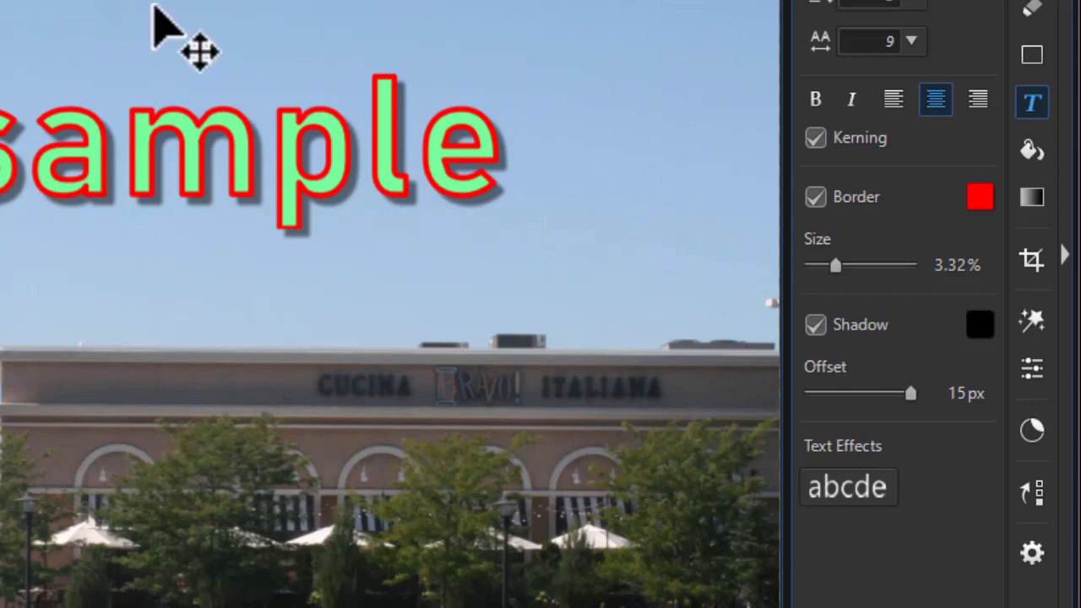
mouse_move(182, 38)
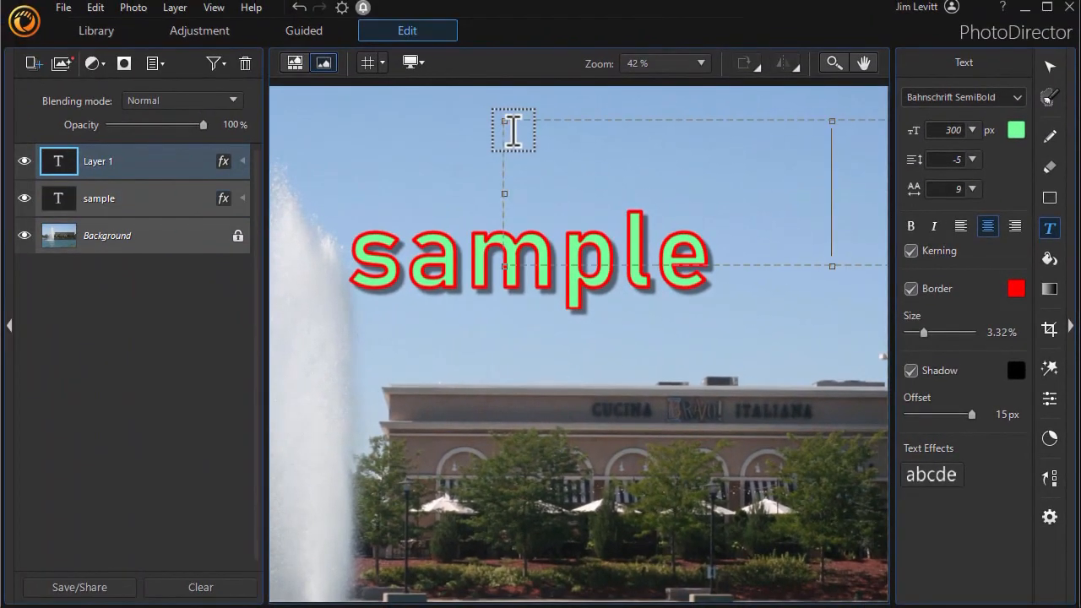
Type 'text 2' as a new text layer, drag it down over the building, and reselect 'sample'.
type("text")
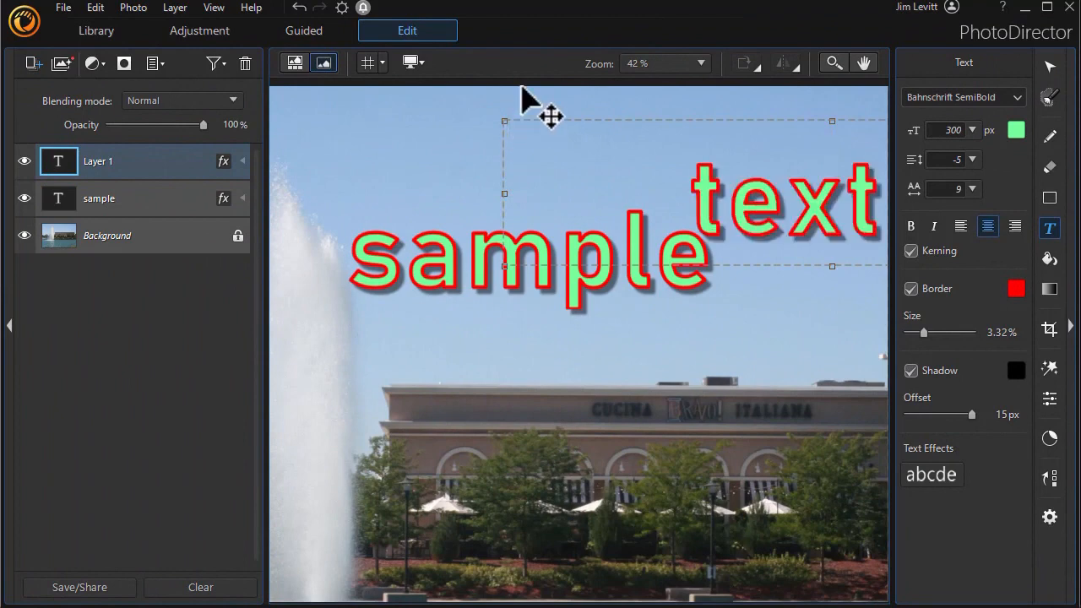
mouse_move(591, 143)
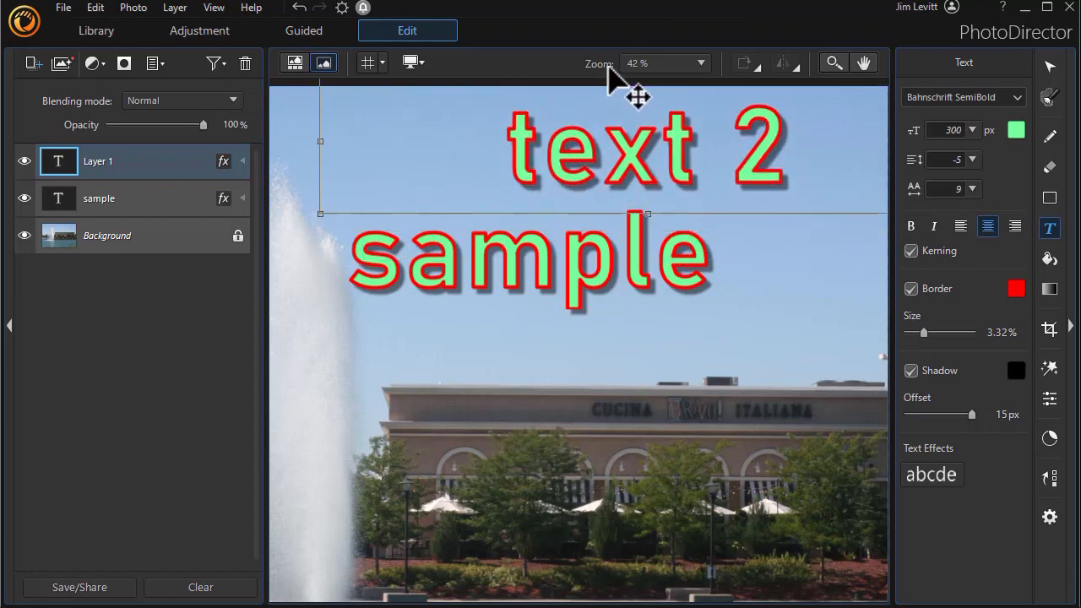
left_click_drag(637, 97, 548, 367)
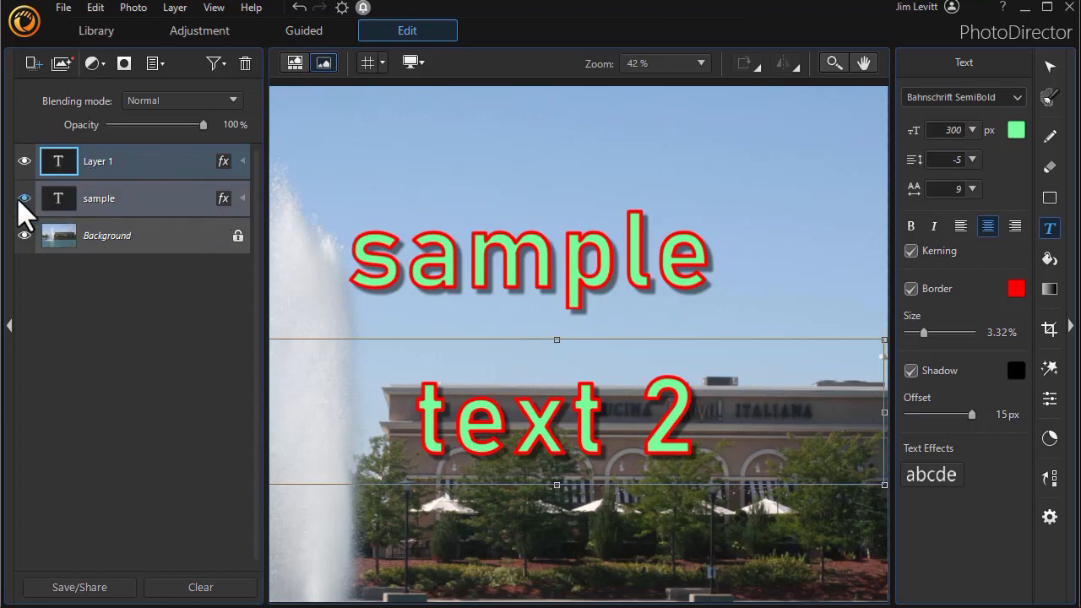
left_click(23, 161)
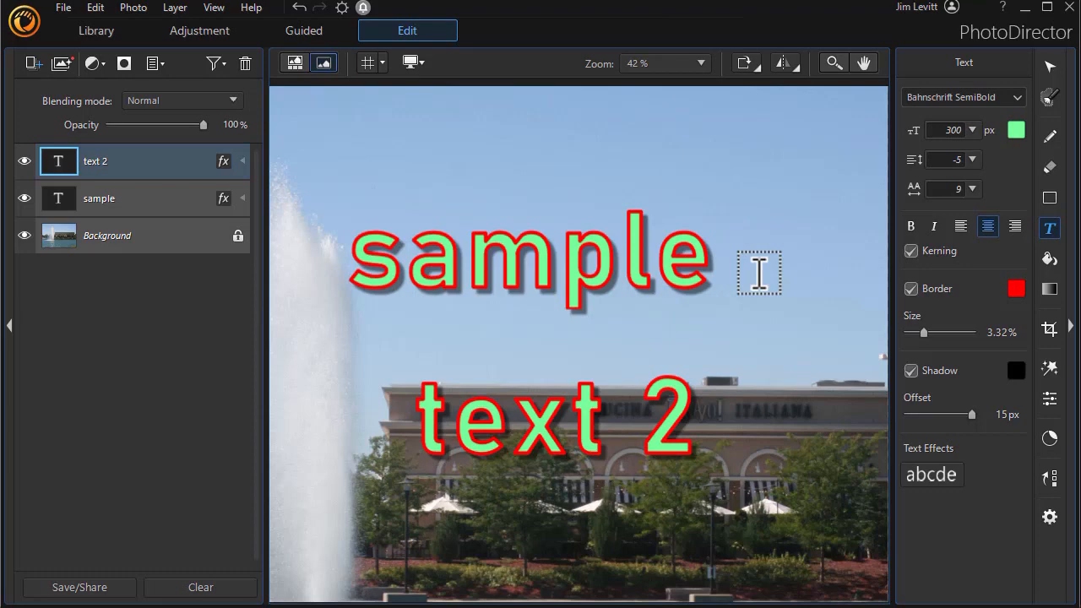
mouse_move(261, 167)
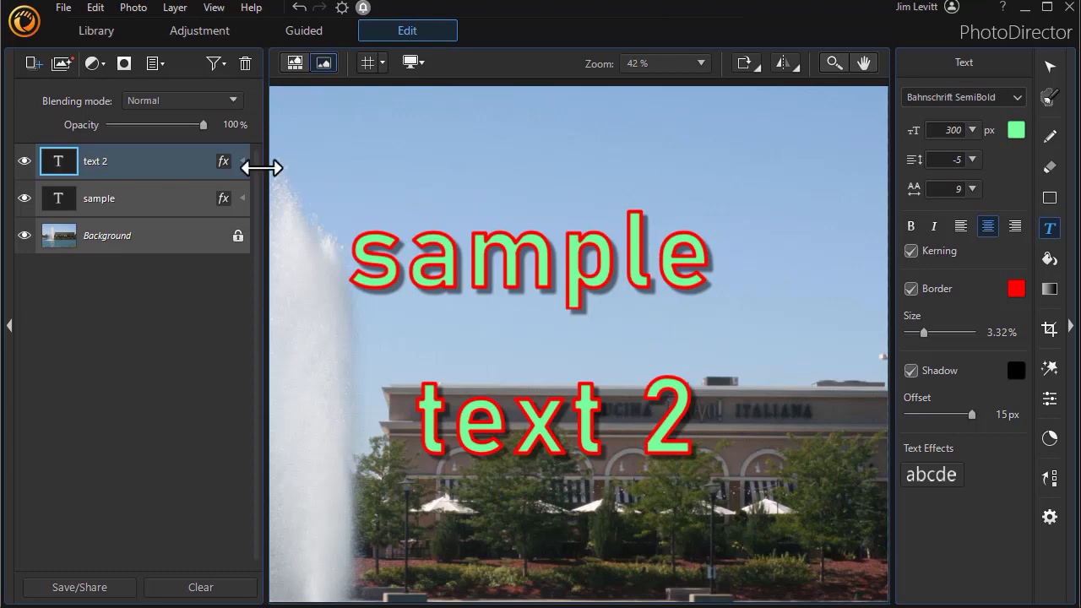
left_click(99, 198)
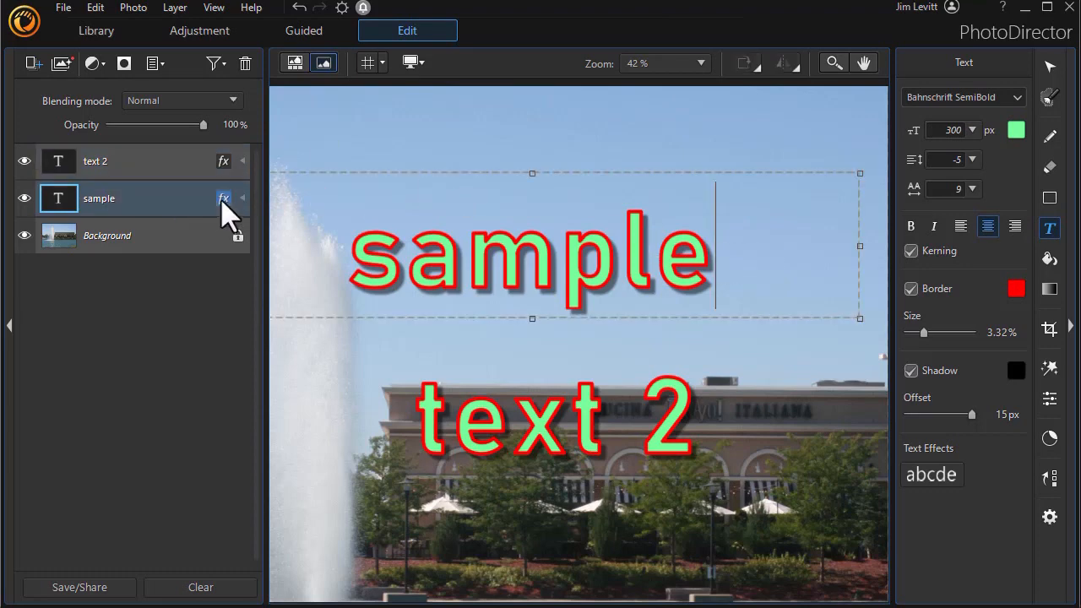
left_click(223, 198)
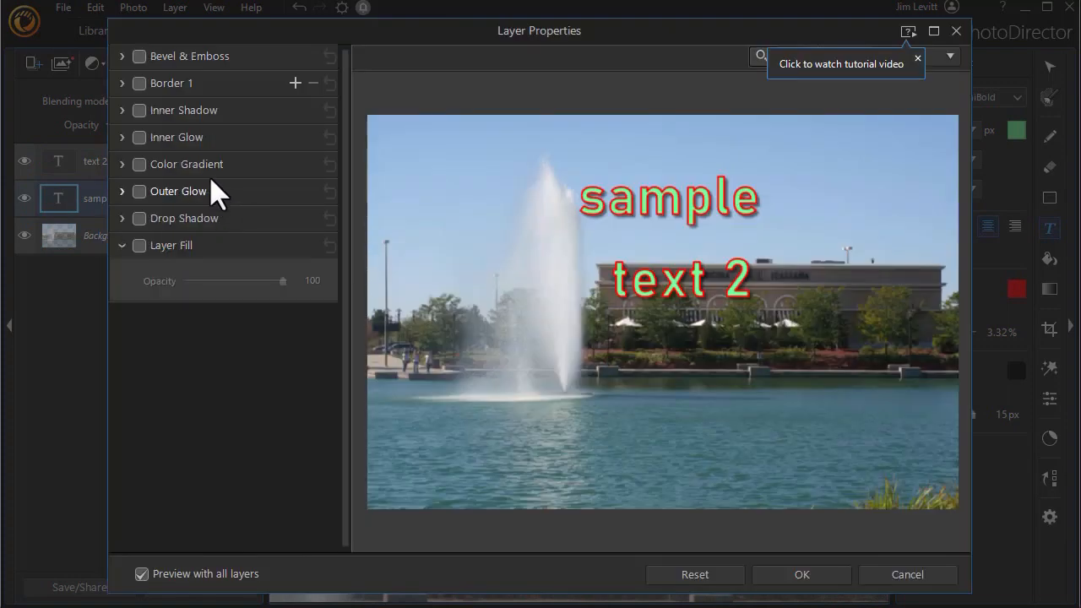
mouse_move(200, 163)
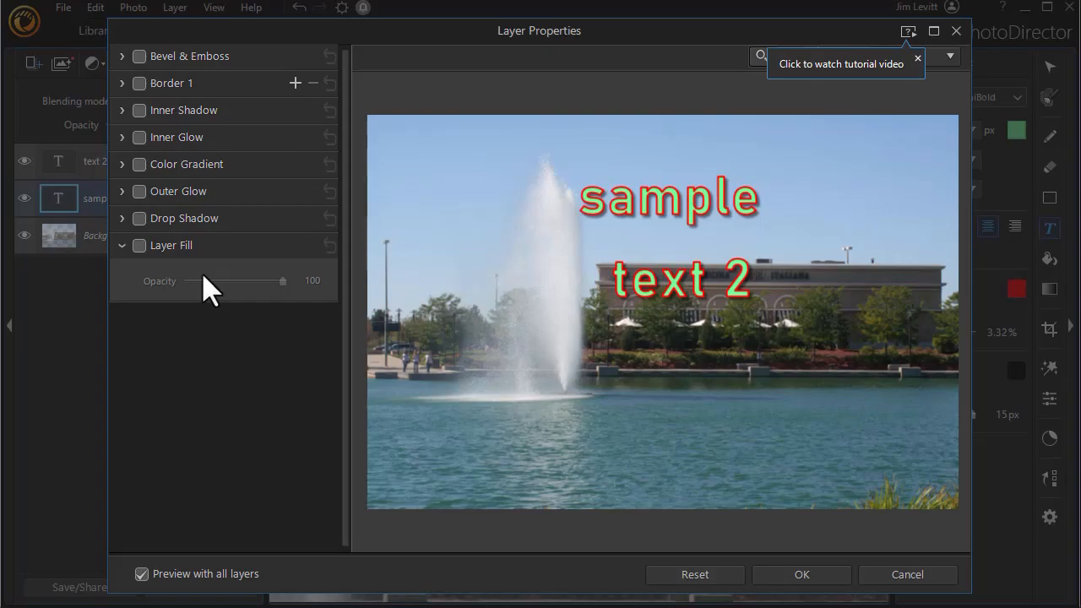
left_click(800, 574)
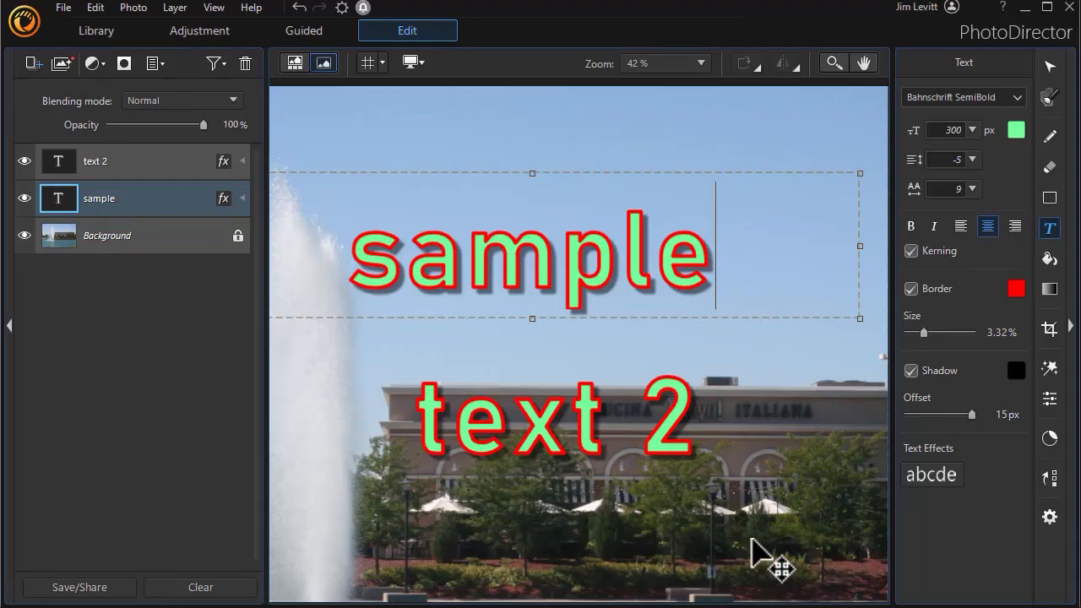